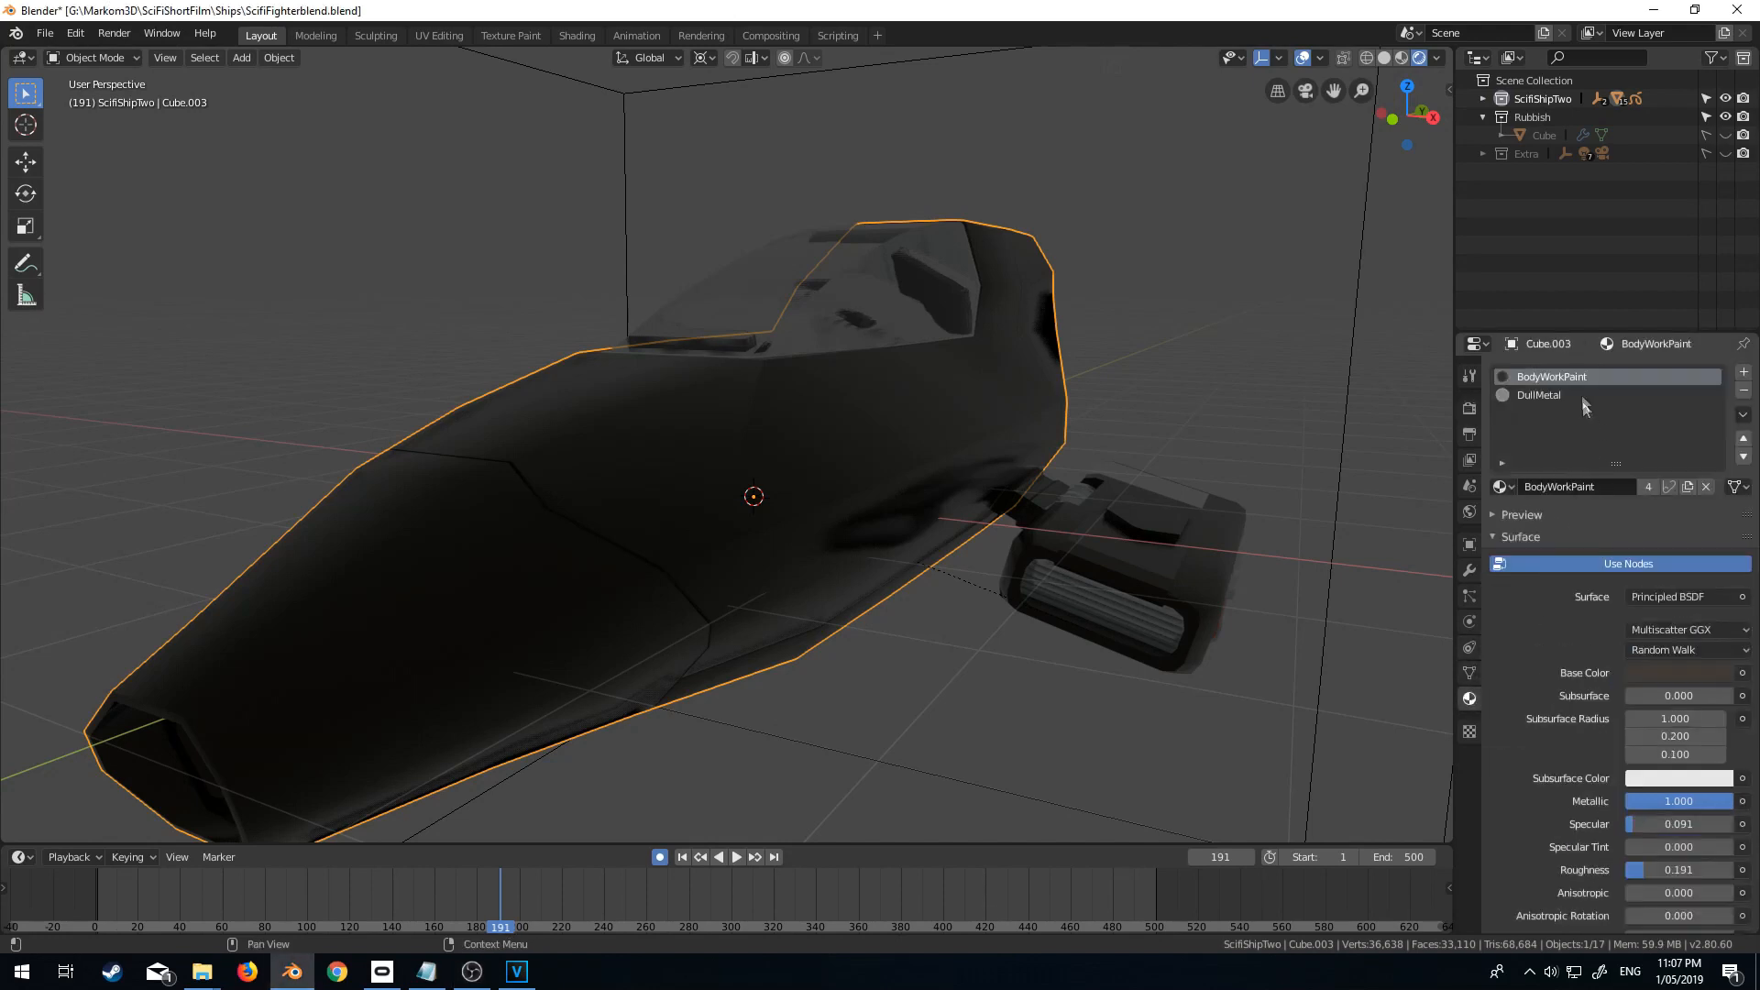
mouse_move(1571, 378)
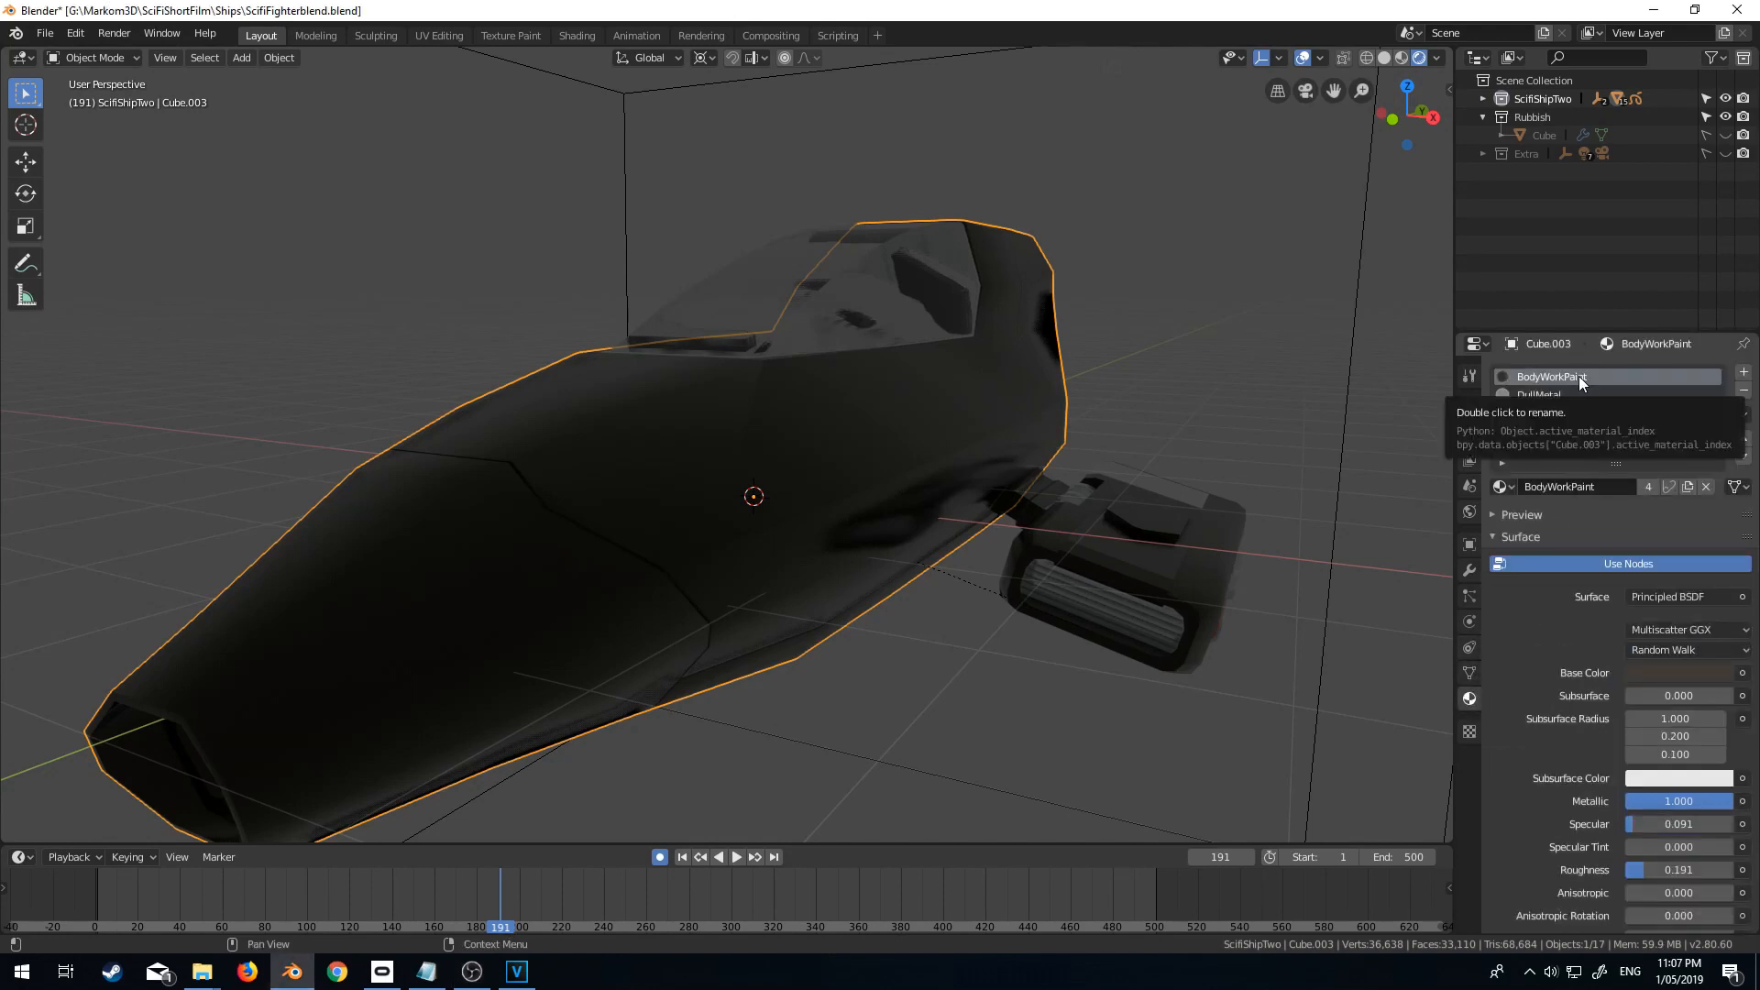
Select the BodyWorkPaint material slot so its image-texture shader nodes are shown.
left_click(575, 35)
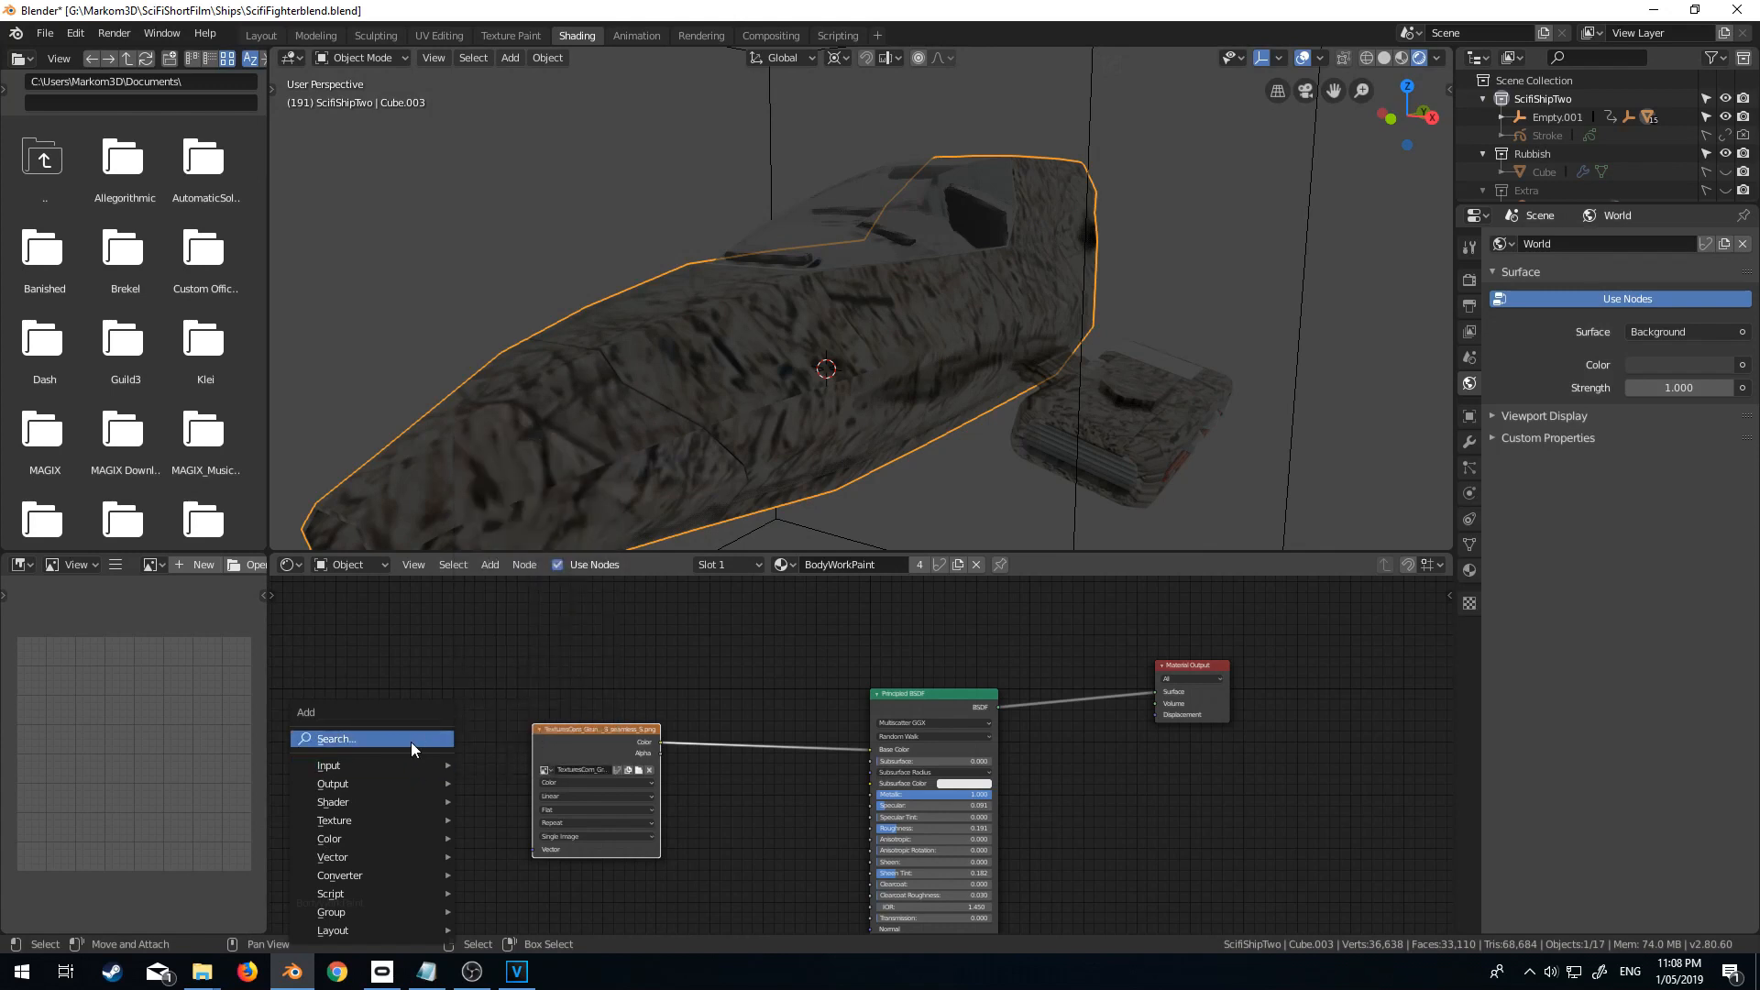
Add Texture Coordinate and Mapping nodes feeding the image texture and set its projection to Box.
left_click(337, 737)
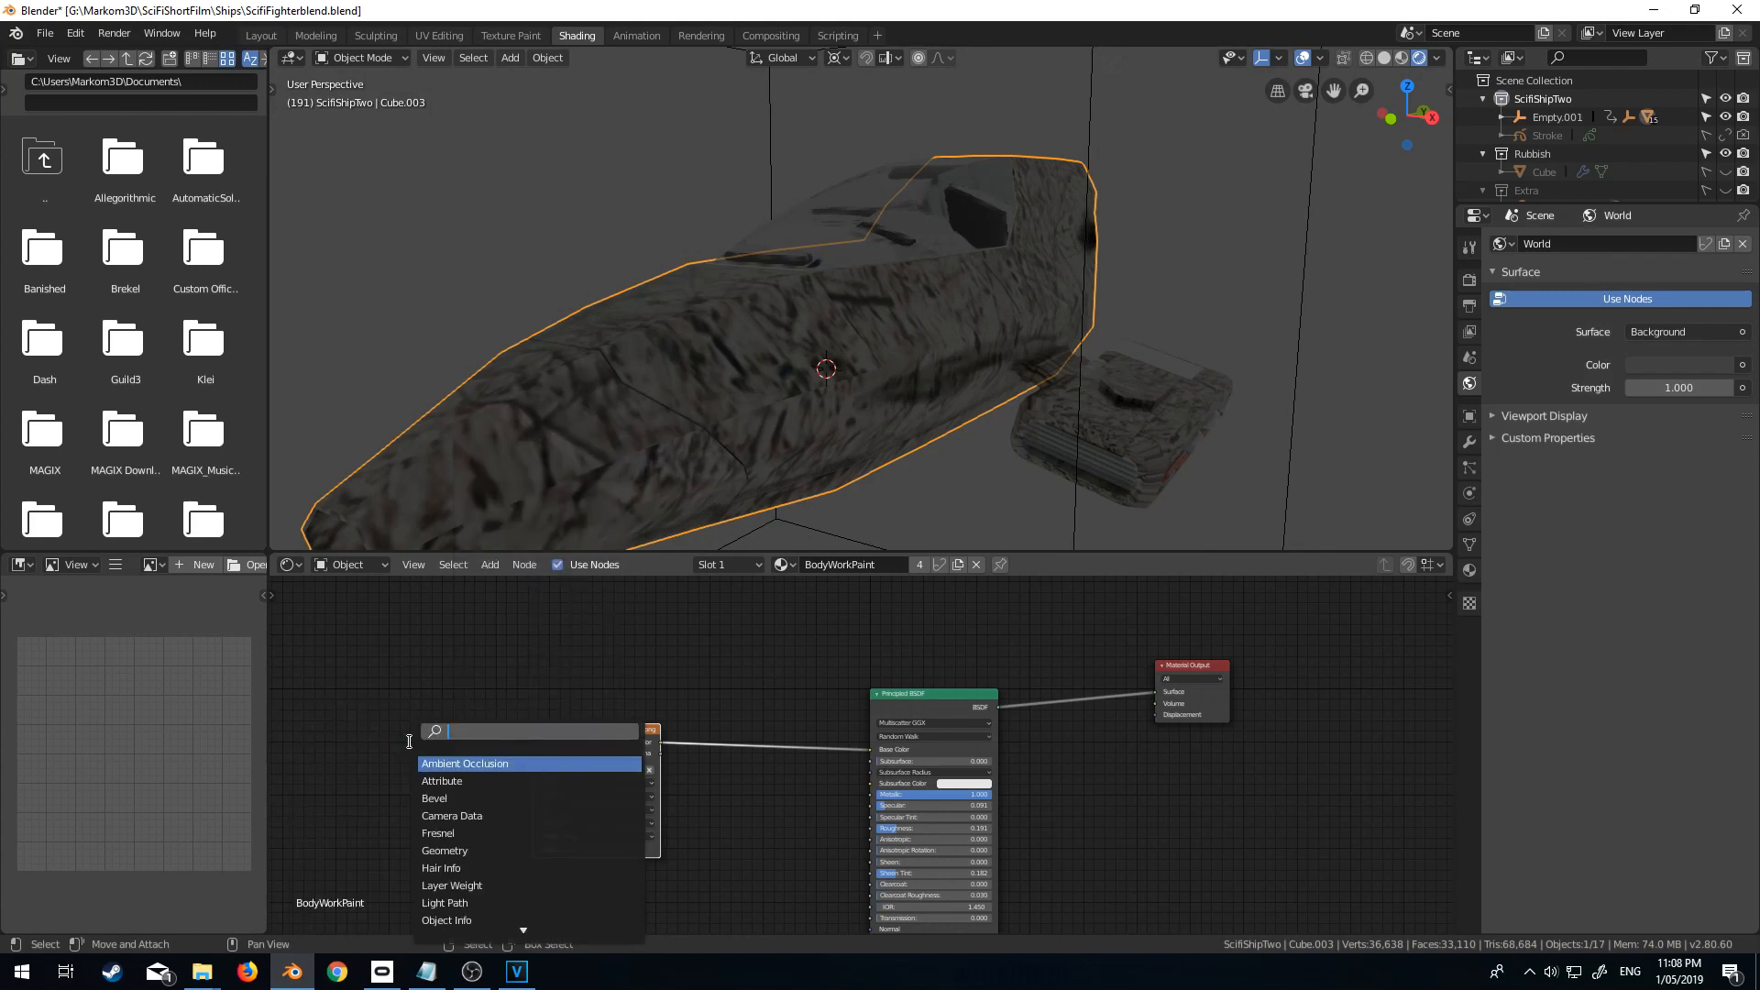
type("tex")
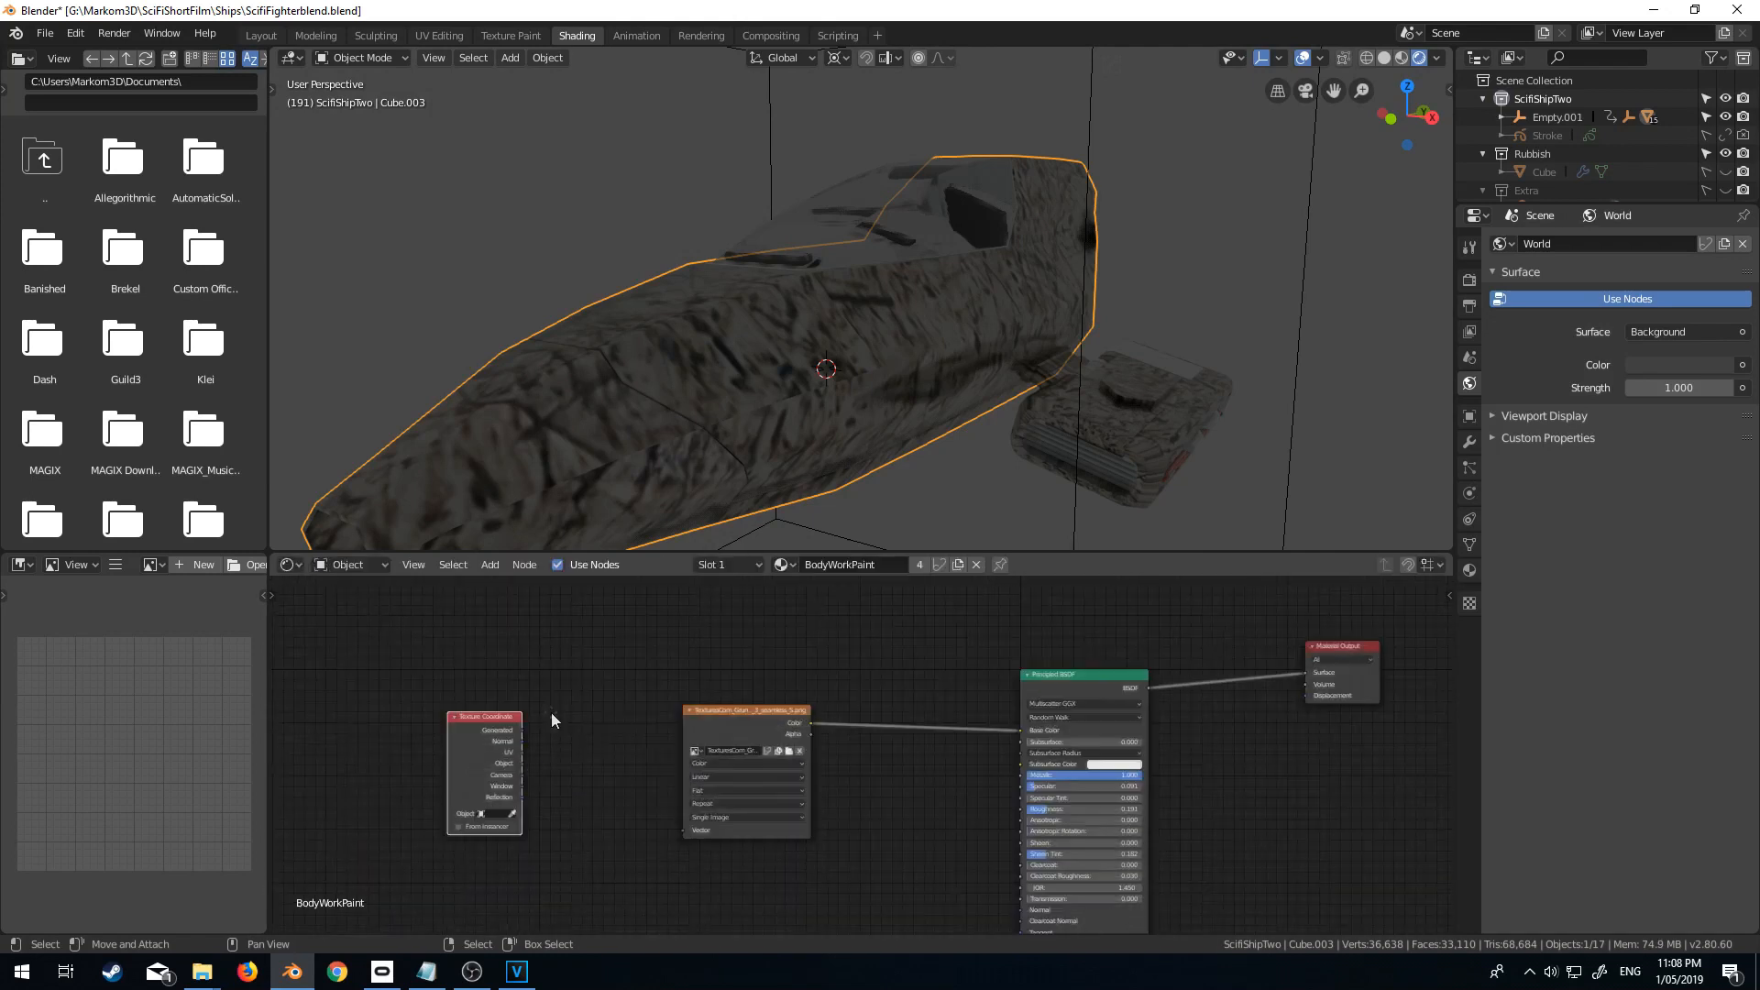
left_click(487, 563)
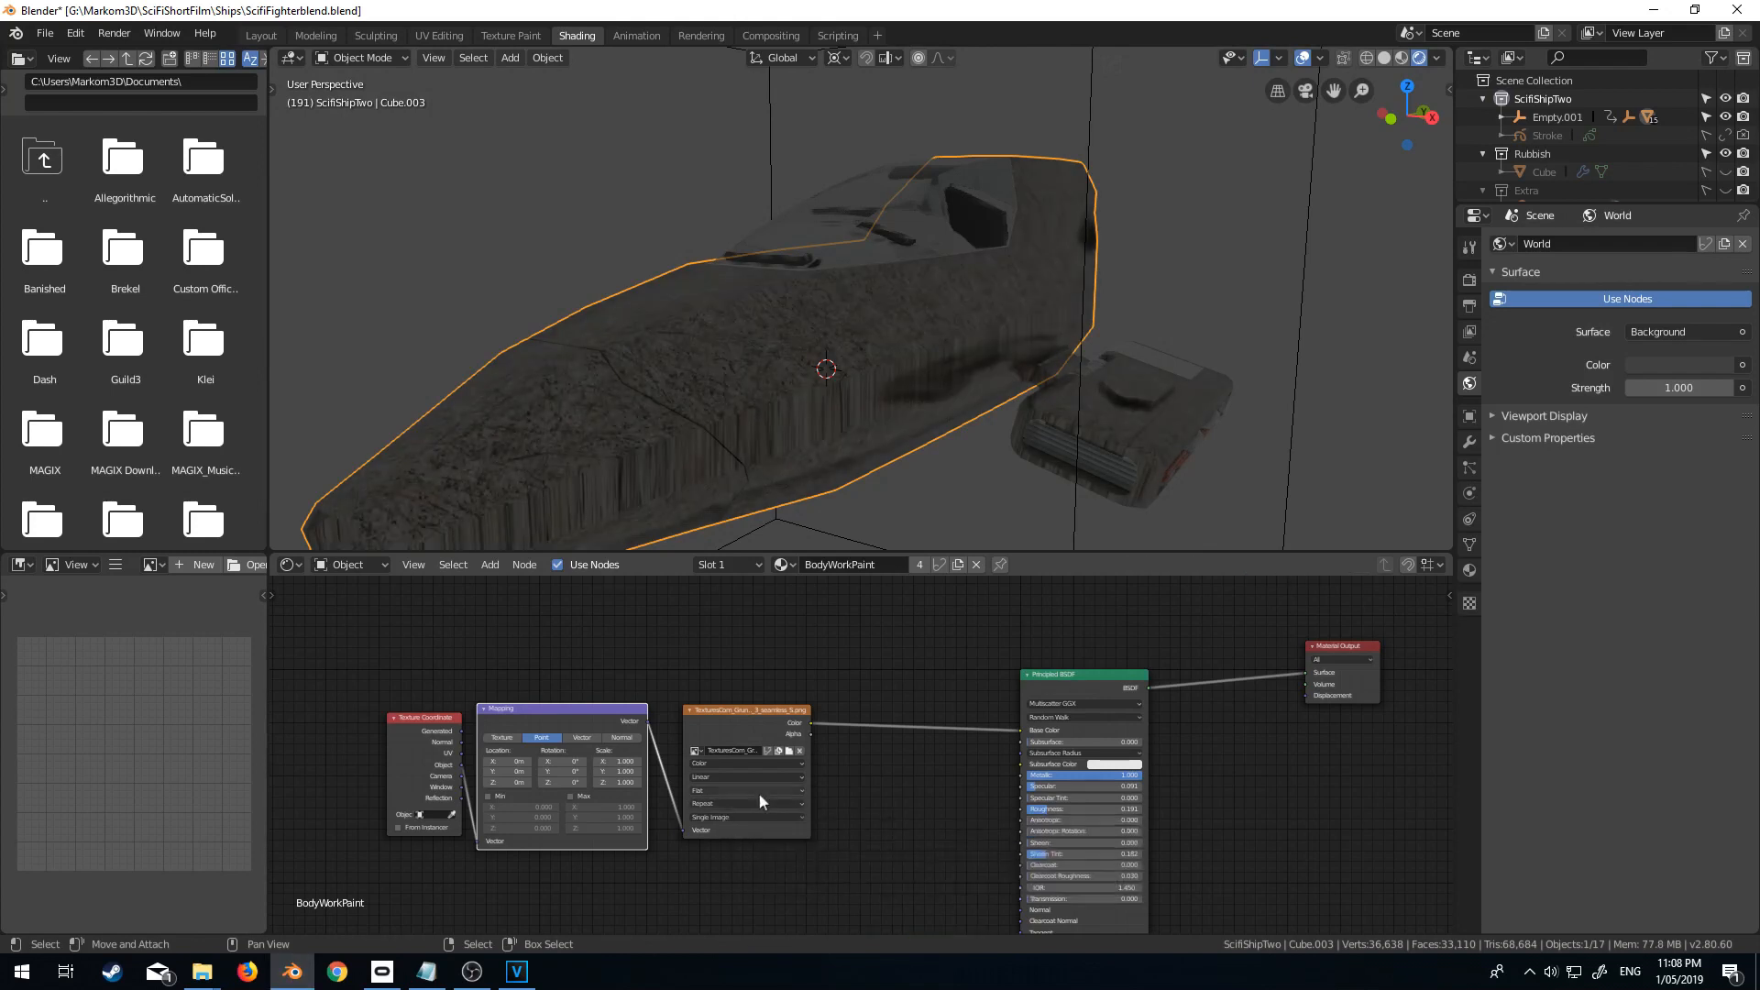
left_click(747, 803)
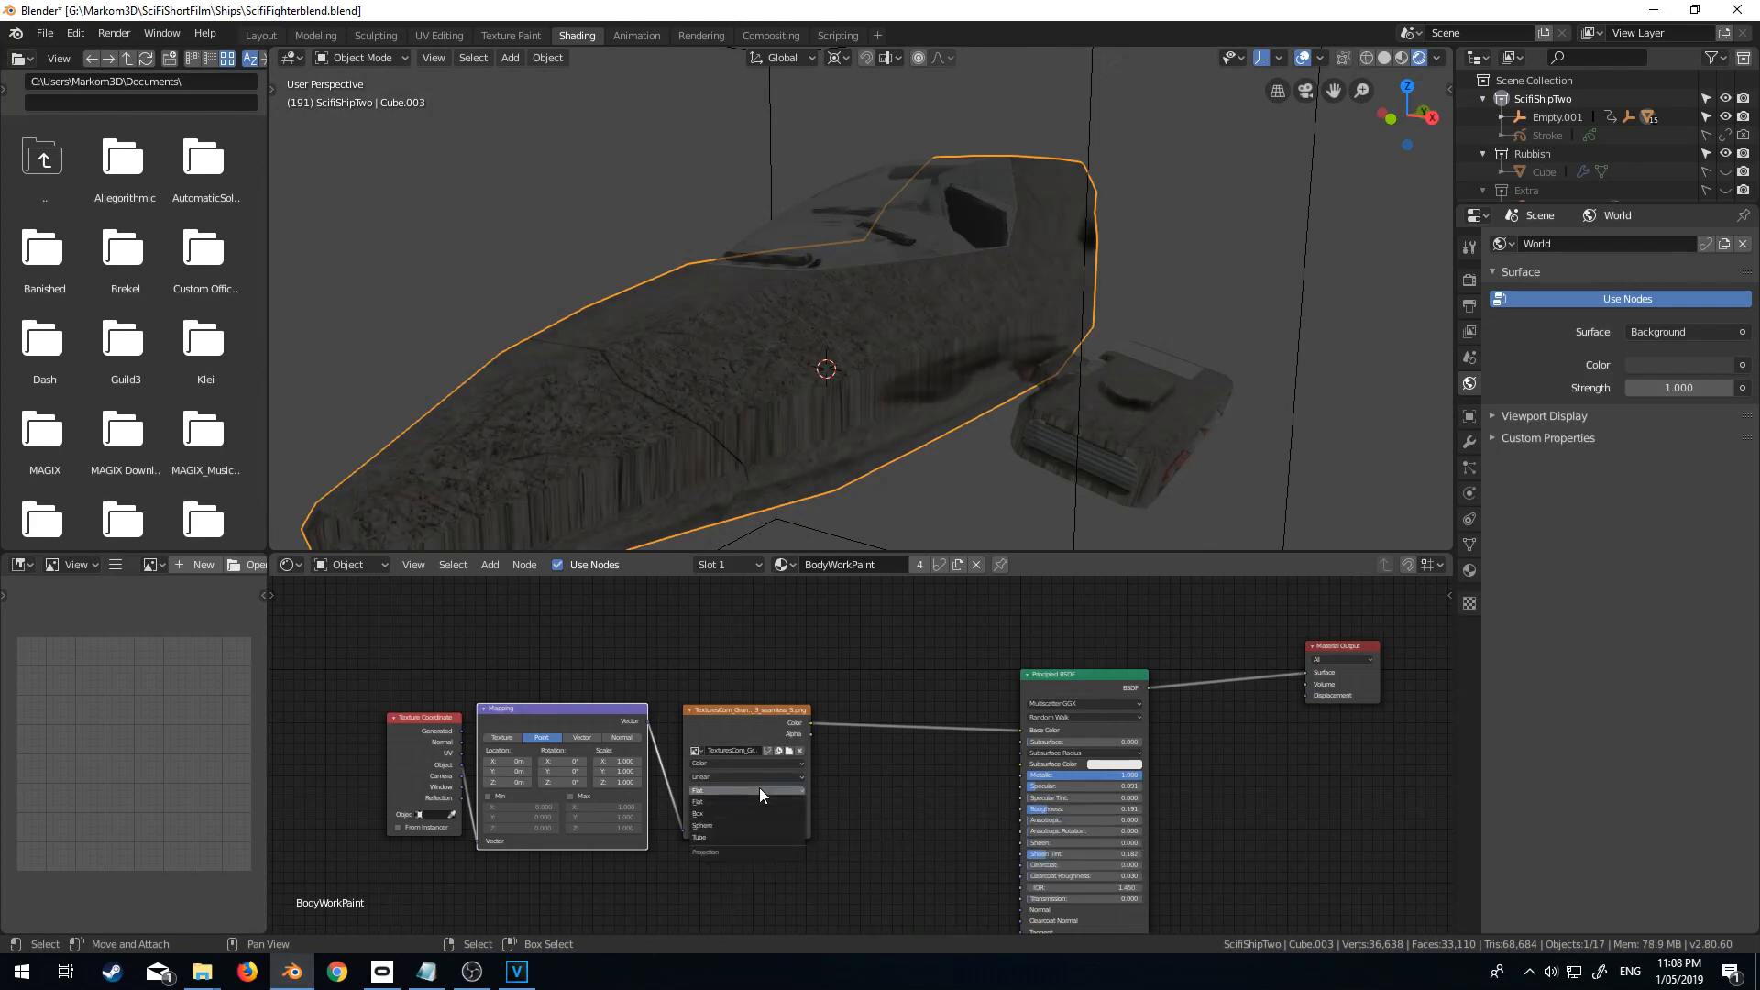
left_click(747, 788)
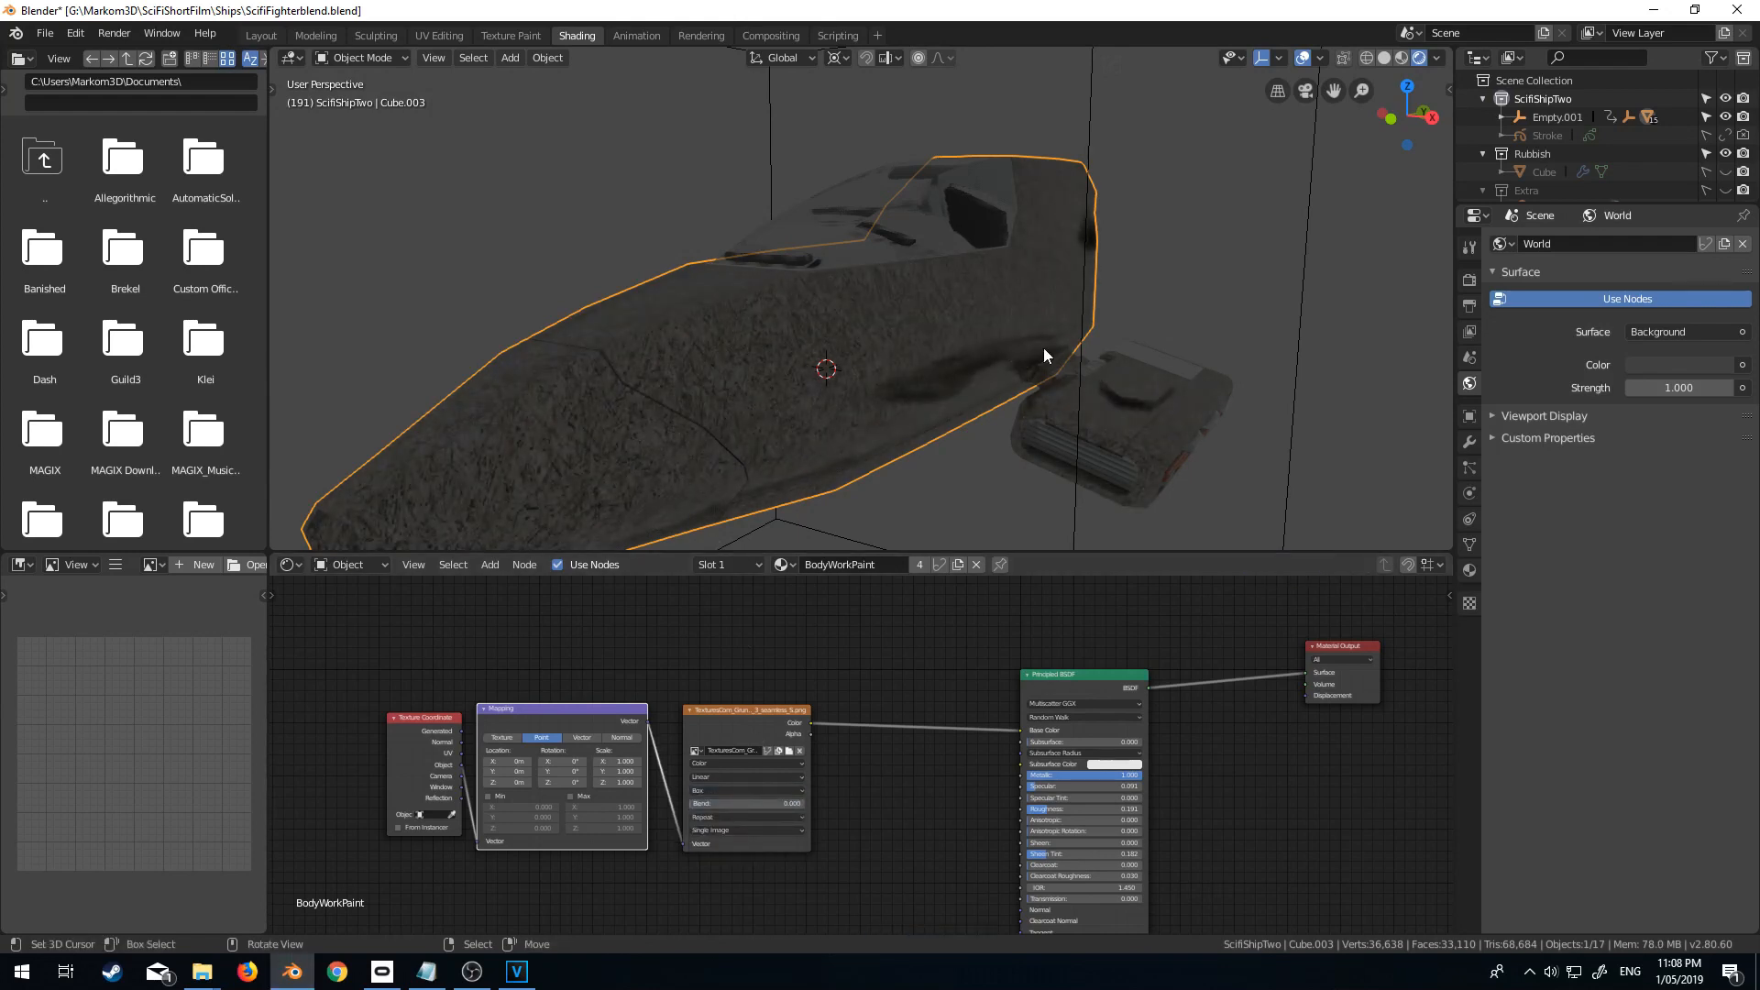
mouse_move(875, 748)
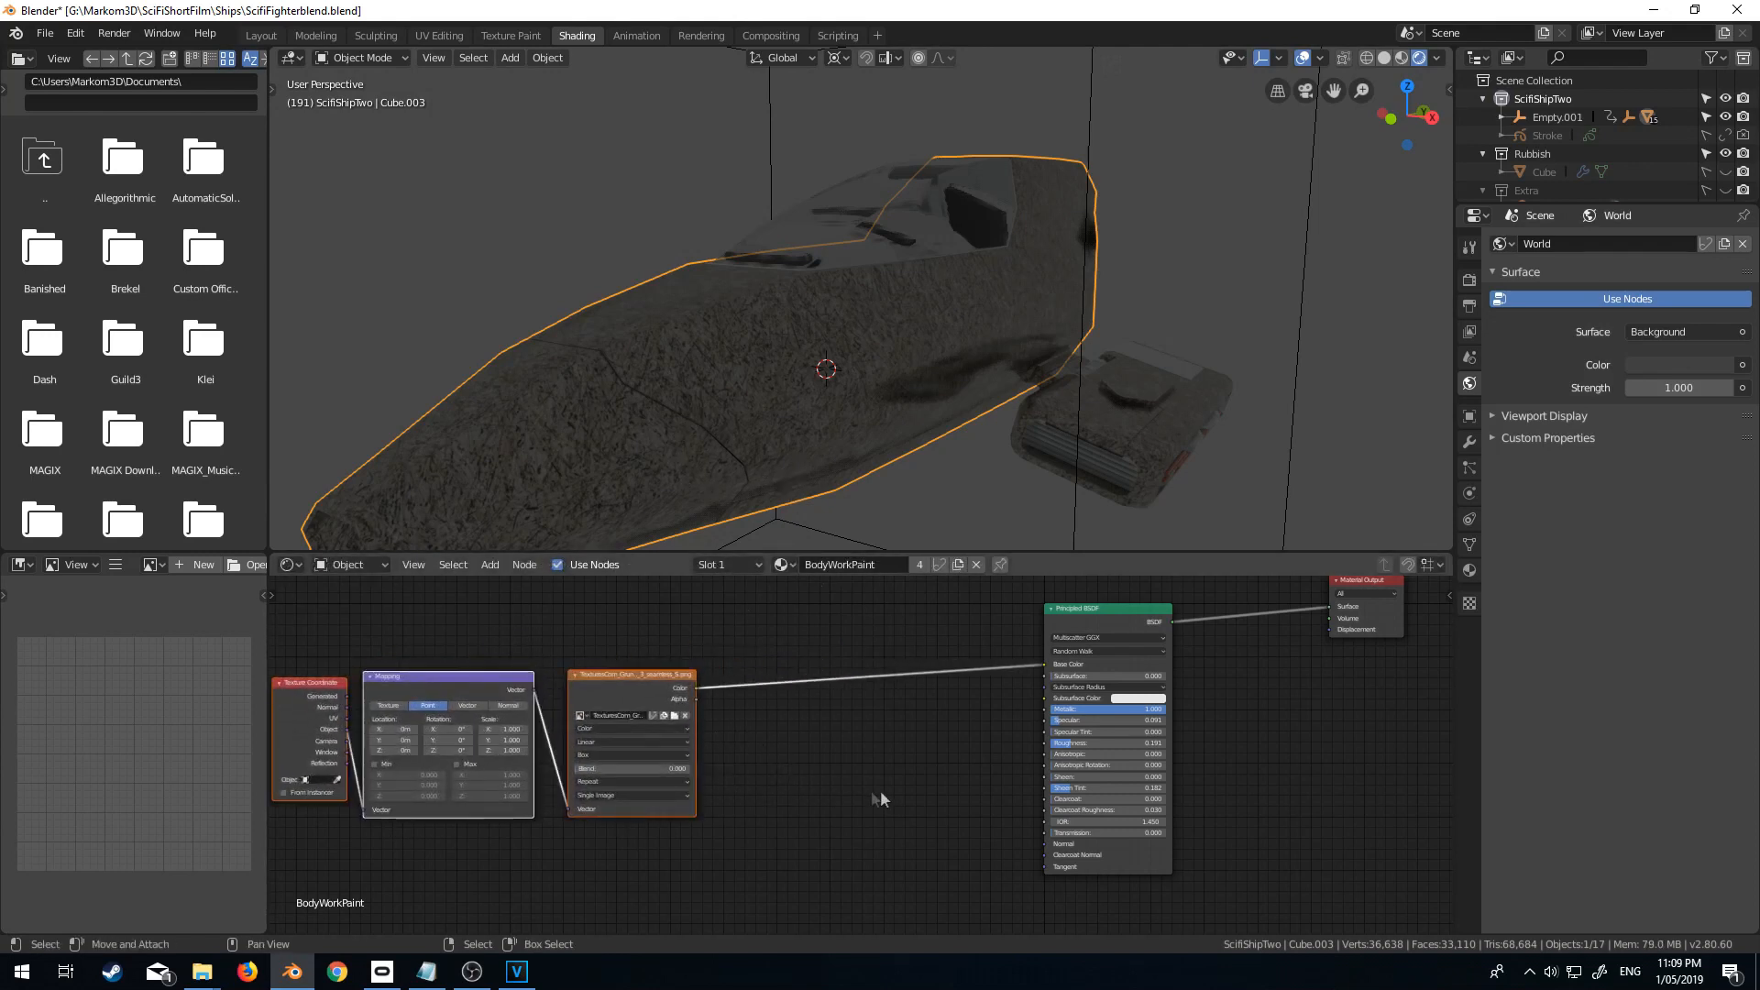
mouse_move(1040, 697)
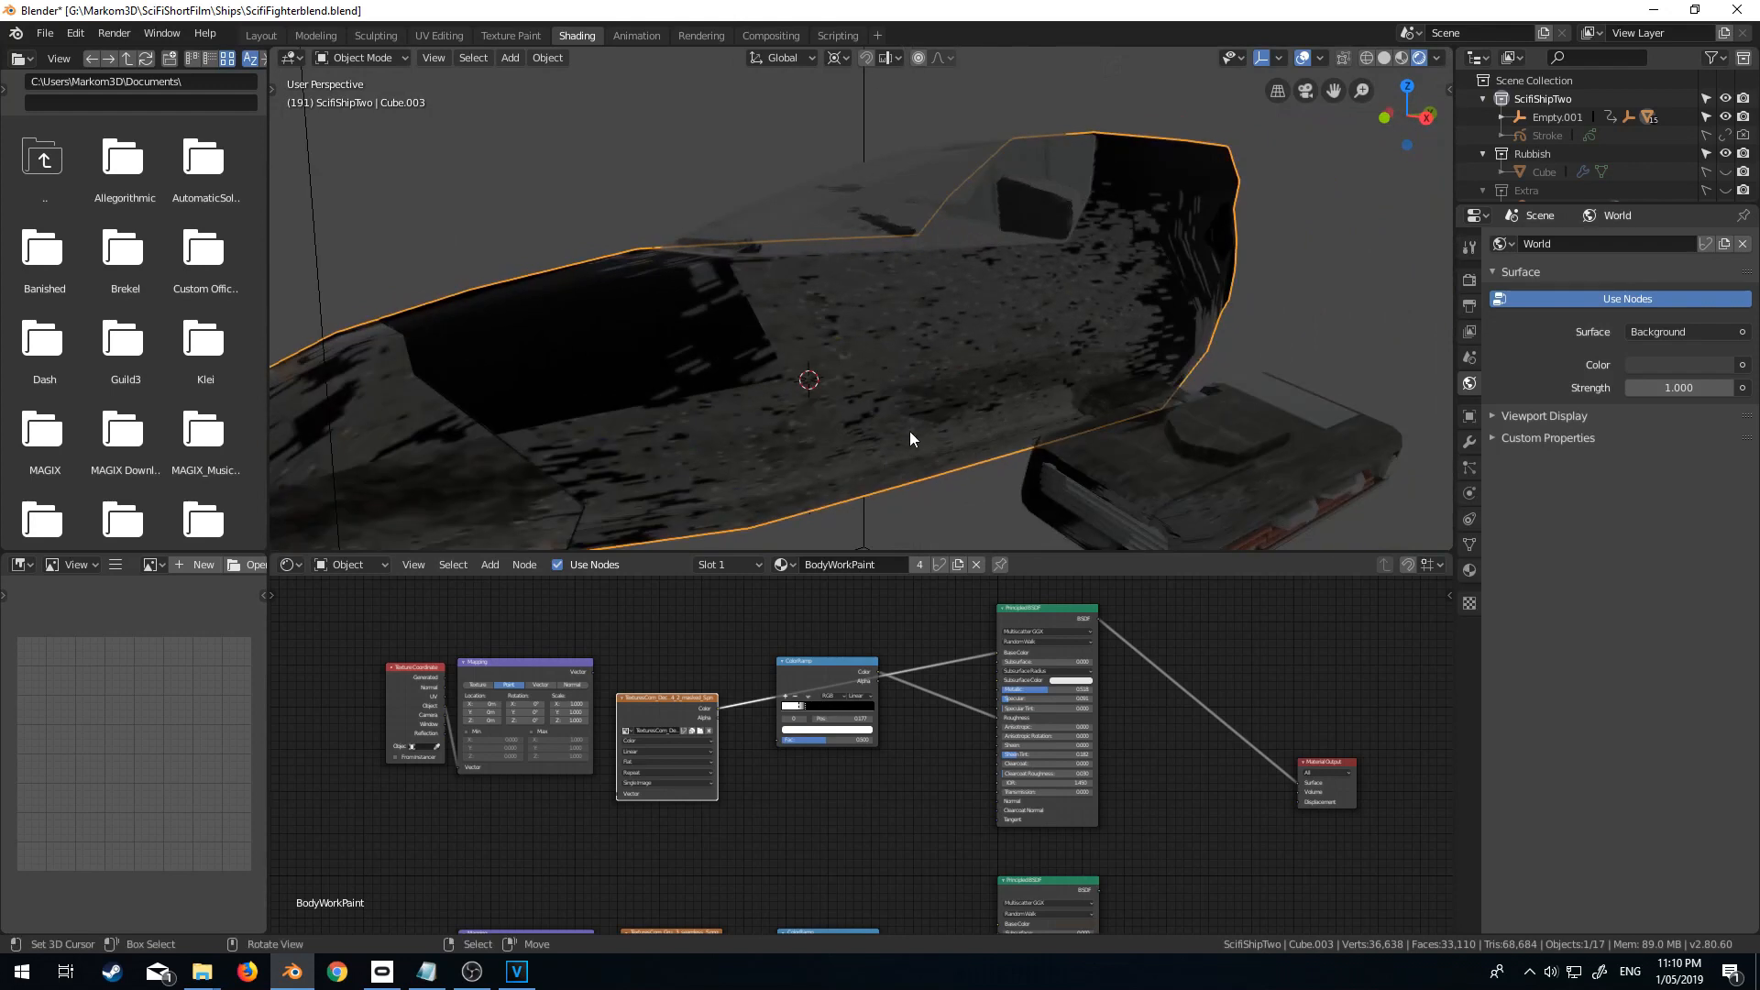
mouse_move(876, 471)
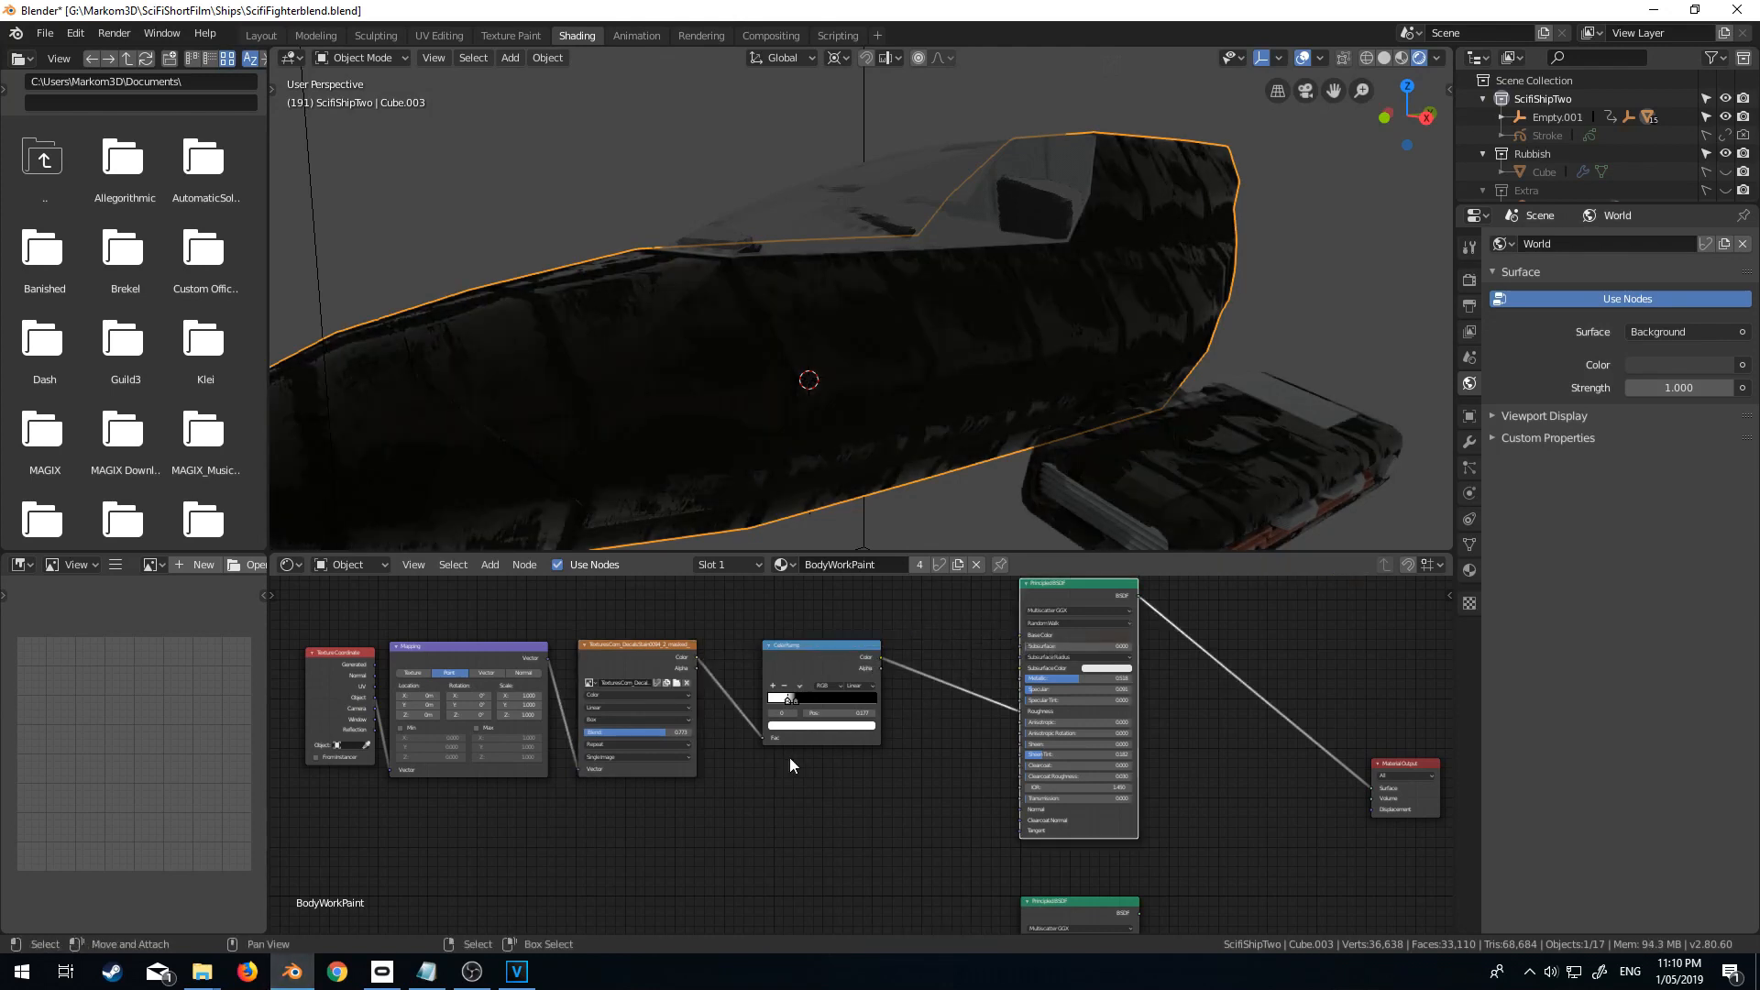
mouse_move(1089, 371)
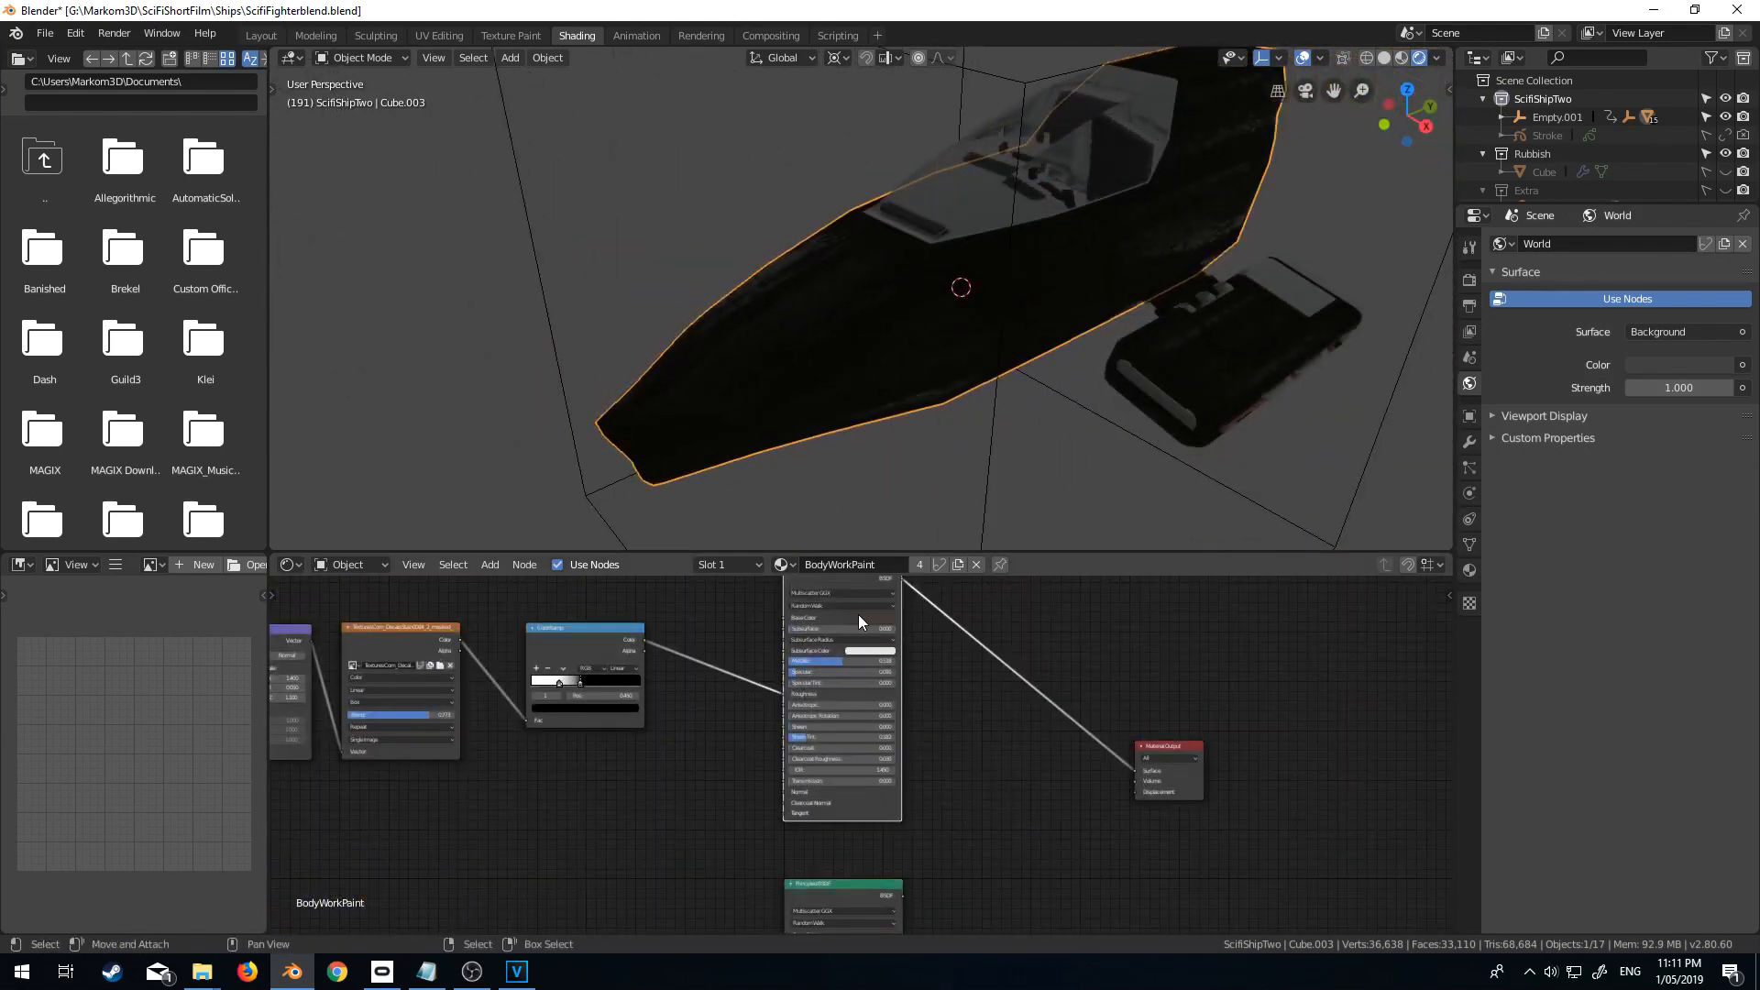
Shift the body shader's base colour to a lighter brownish tone.
left_click(882, 617)
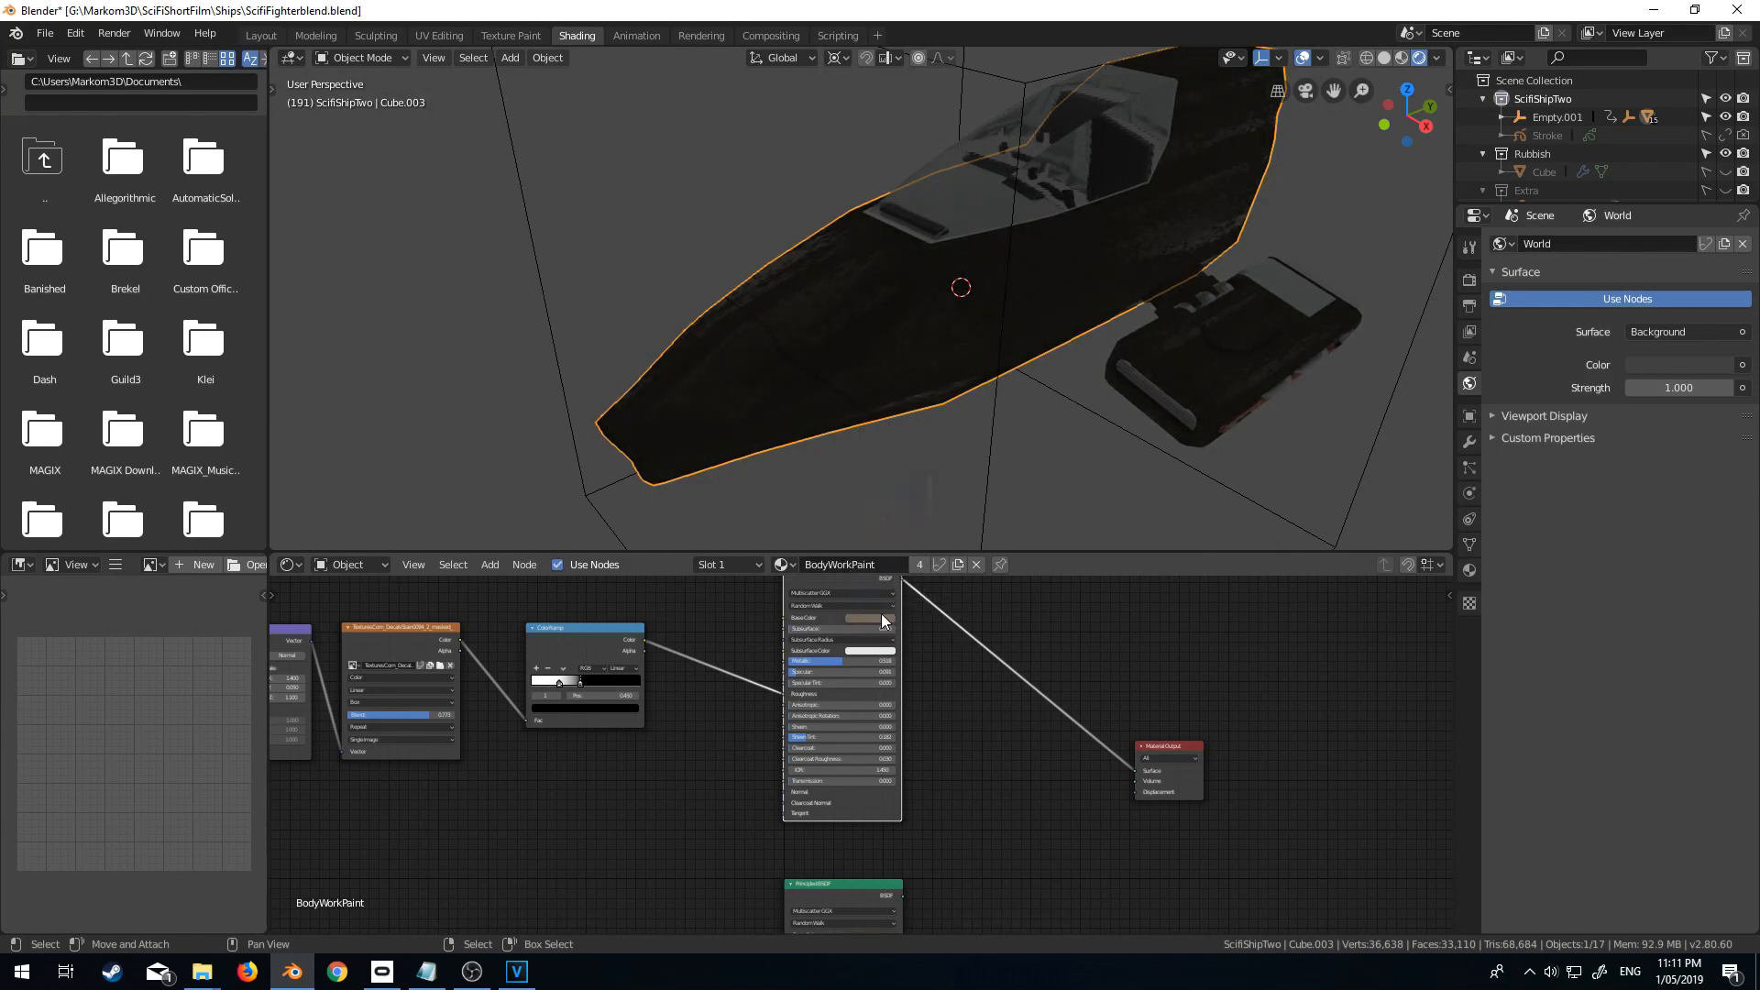
mouse_move(957, 583)
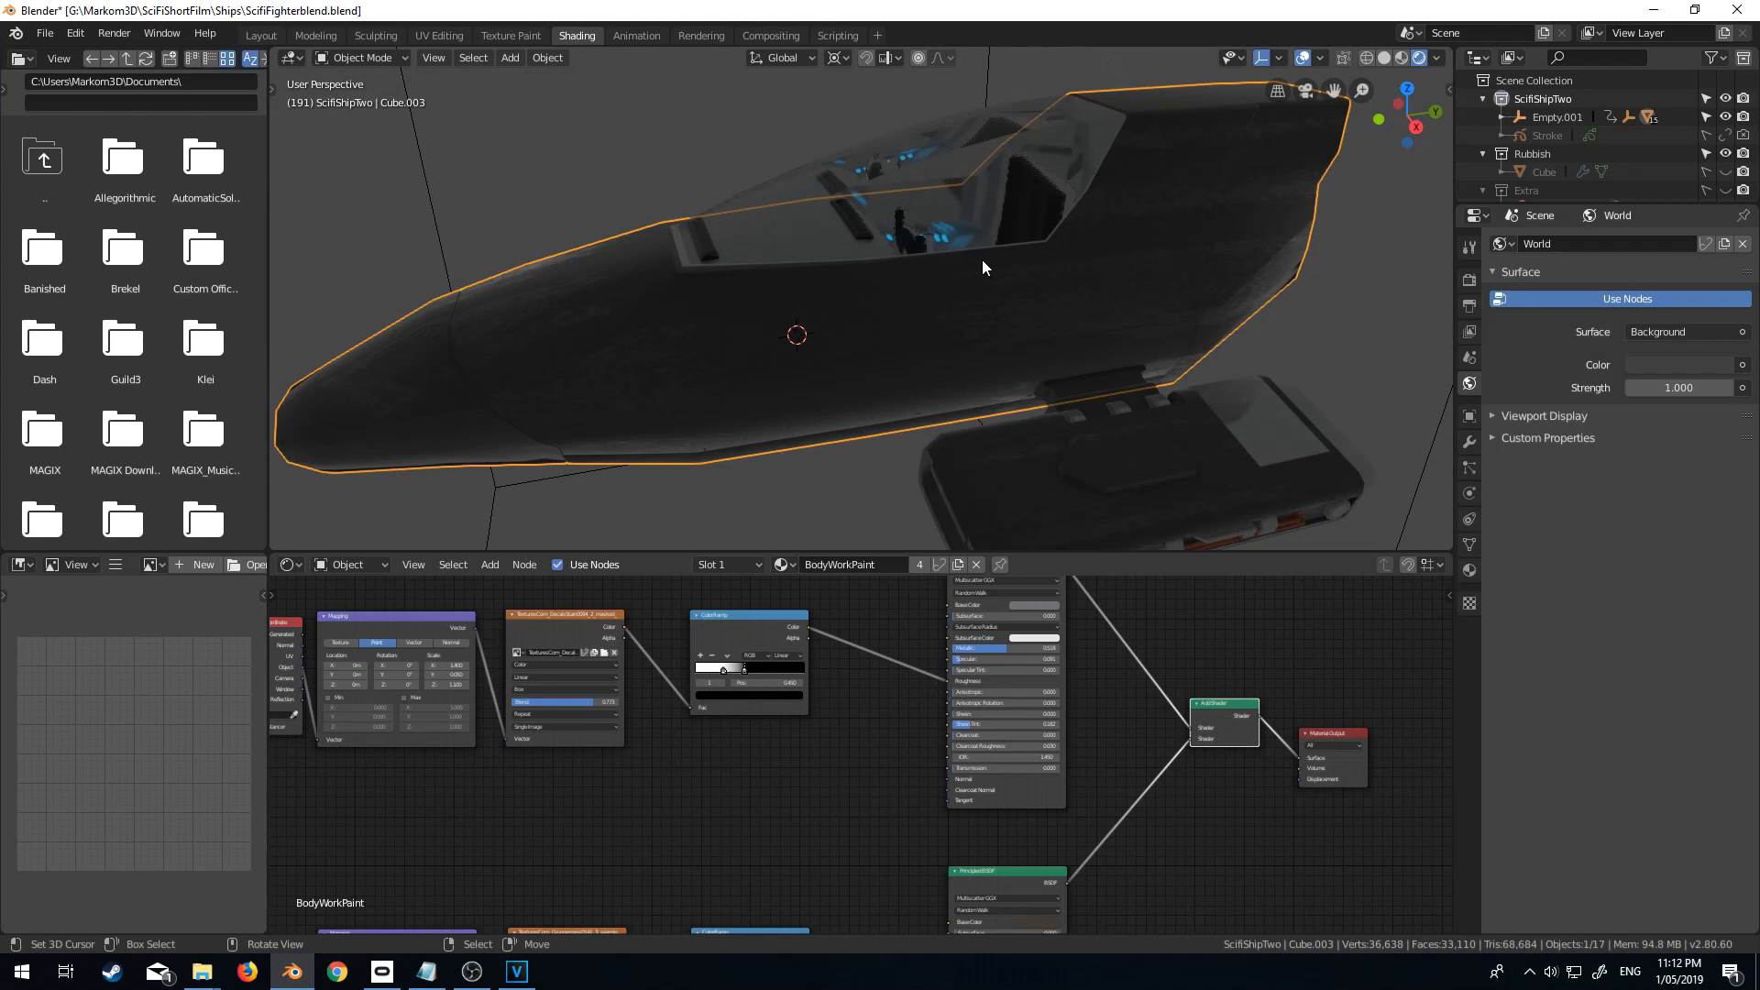
mouse_move(944, 286)
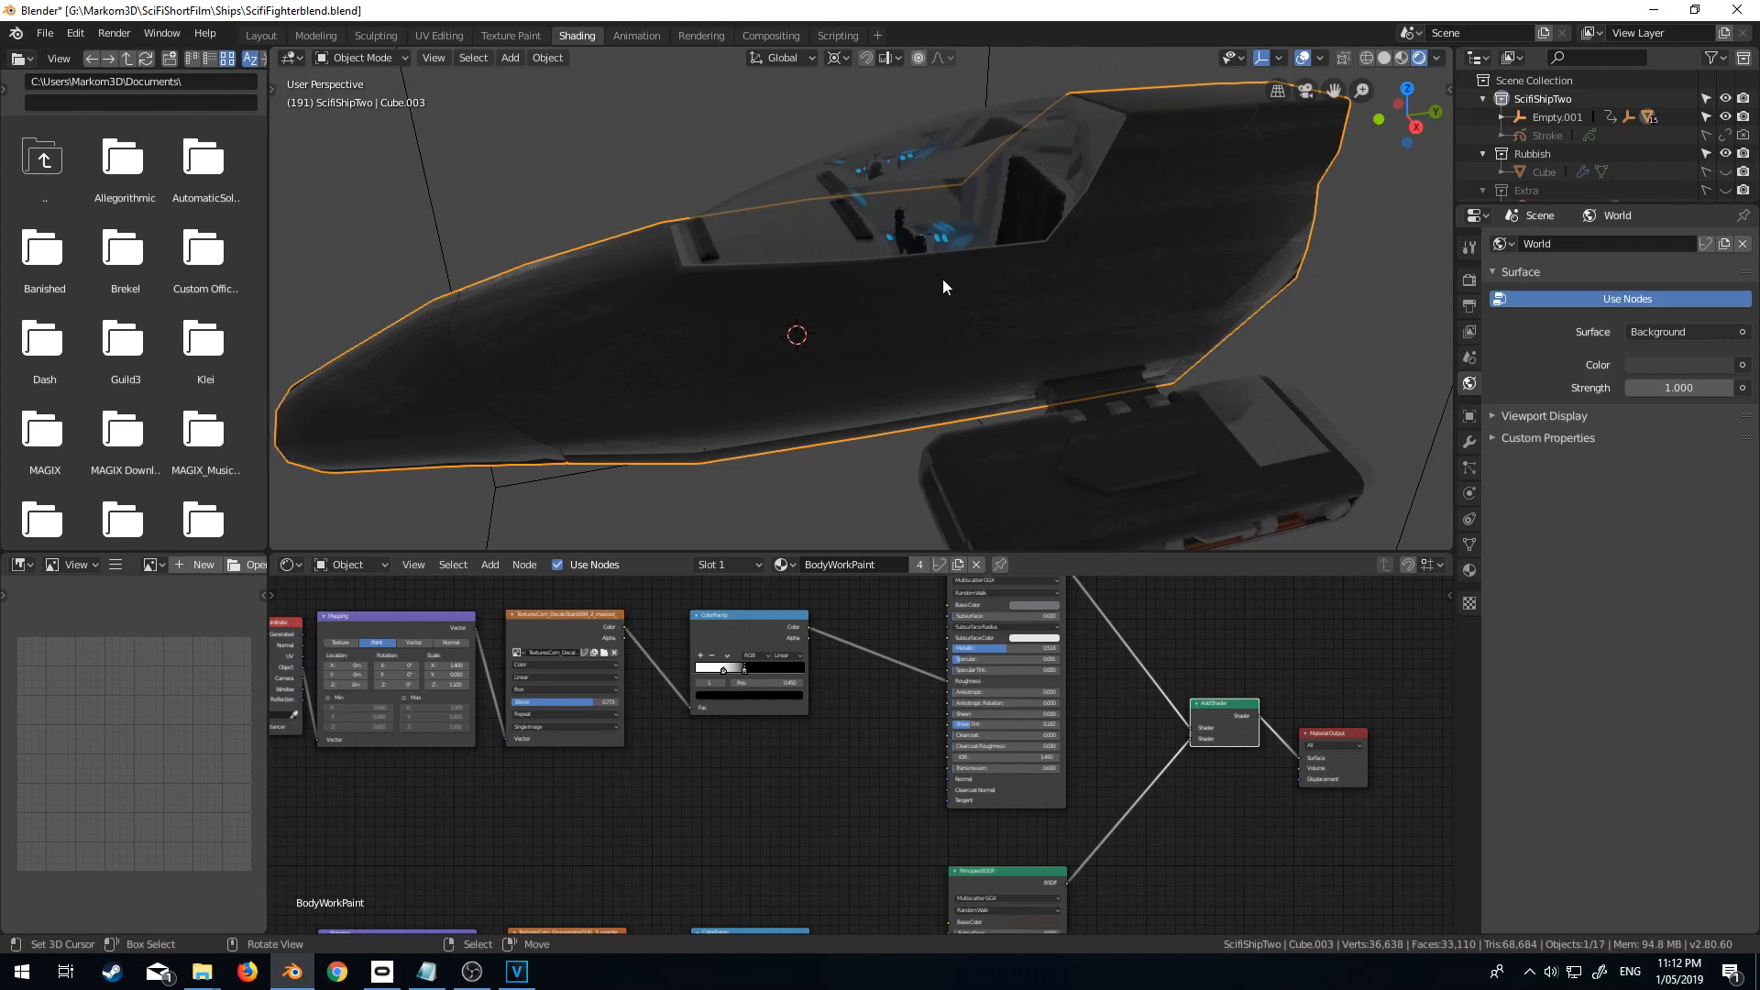
Import the MONTA decal as a plane, rotate it upright and move it against the hull side.
left_click(44, 33)
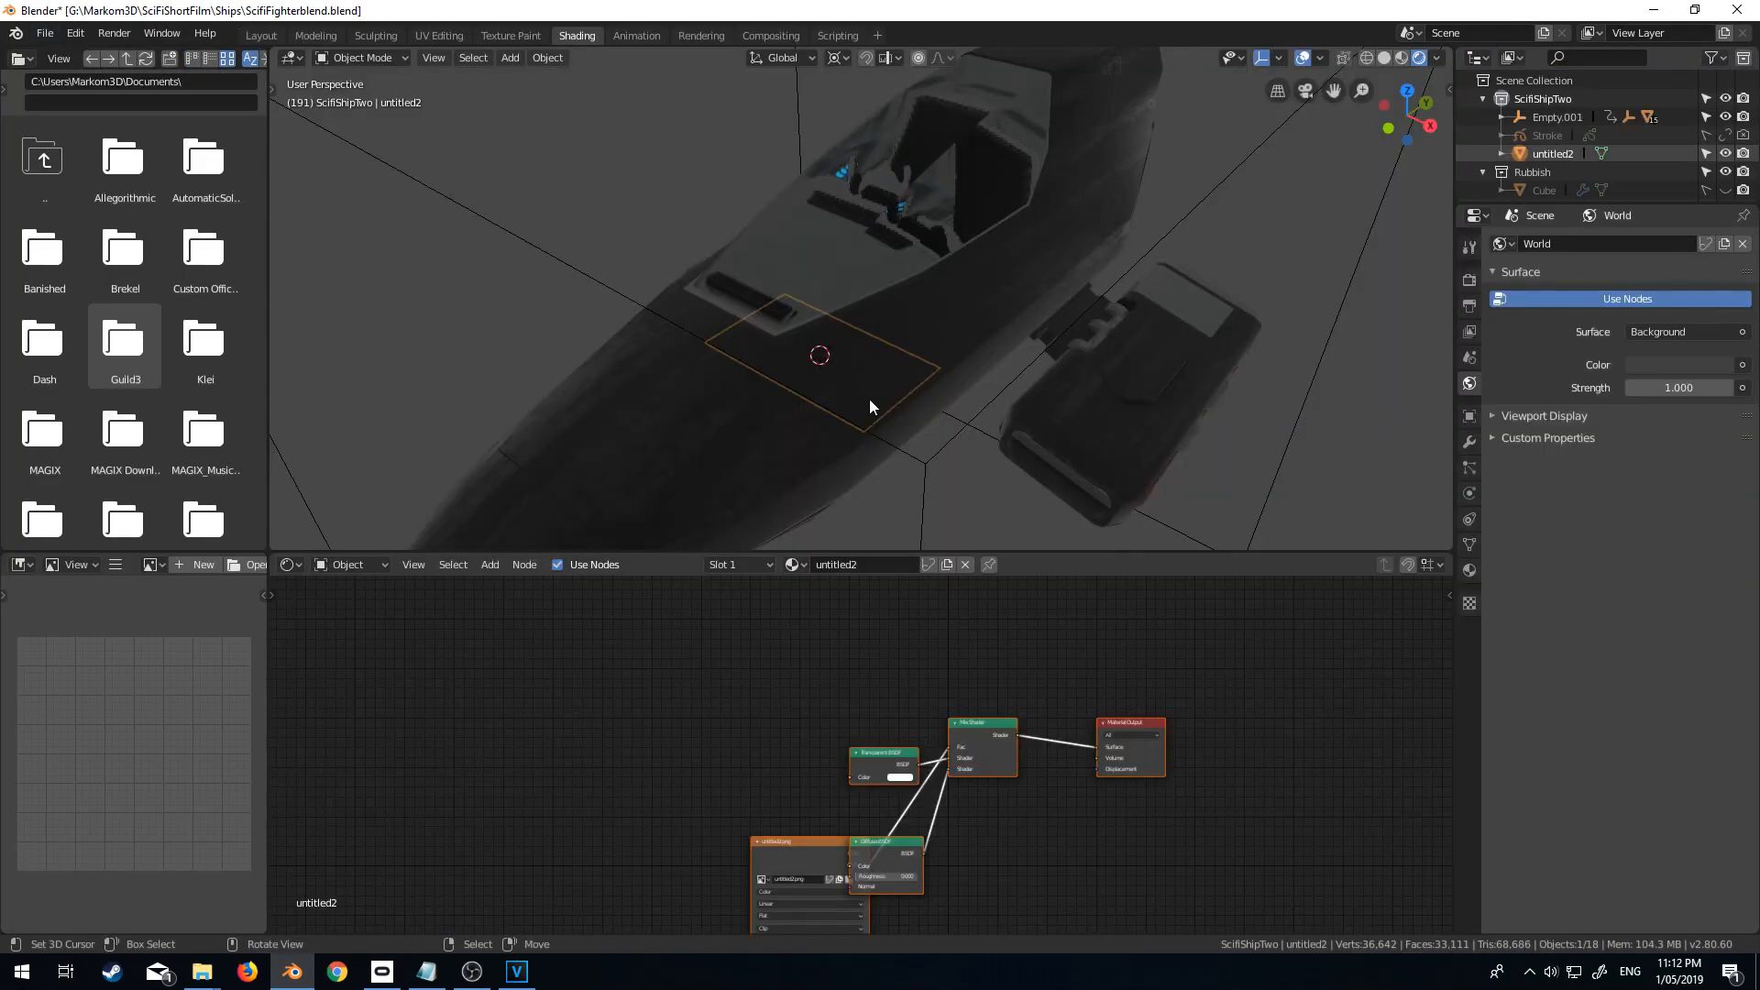
mouse_move(899, 412)
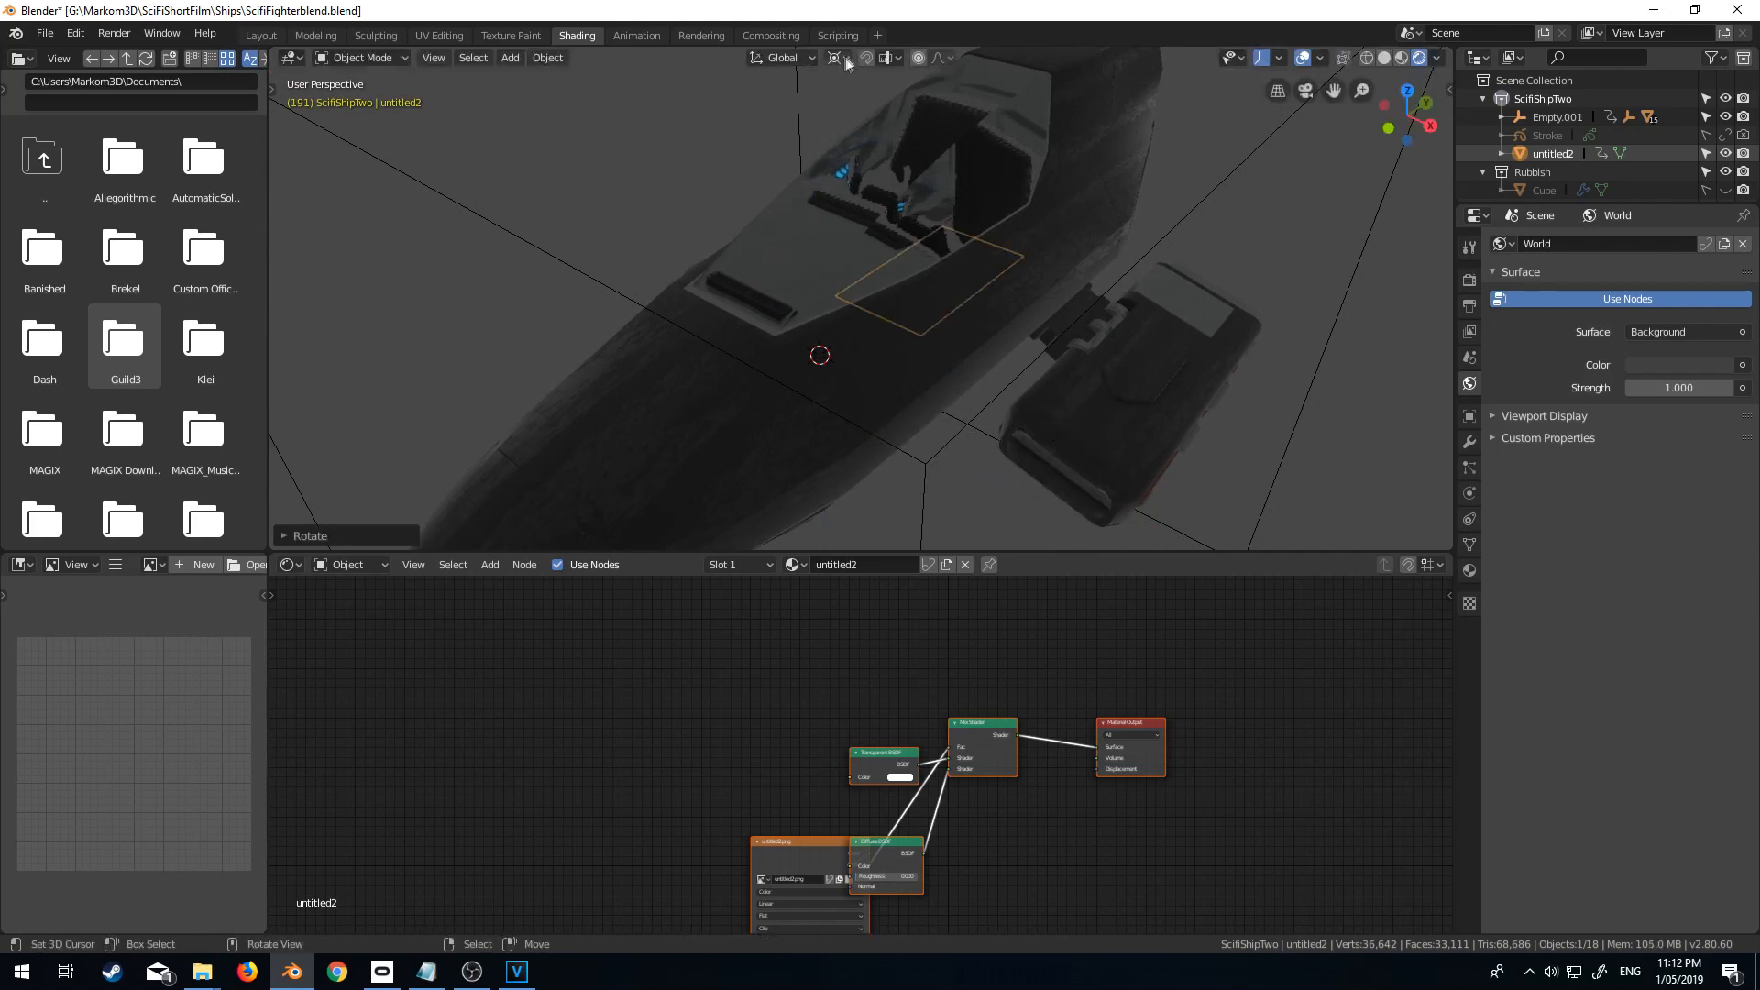
left_click(836, 57)
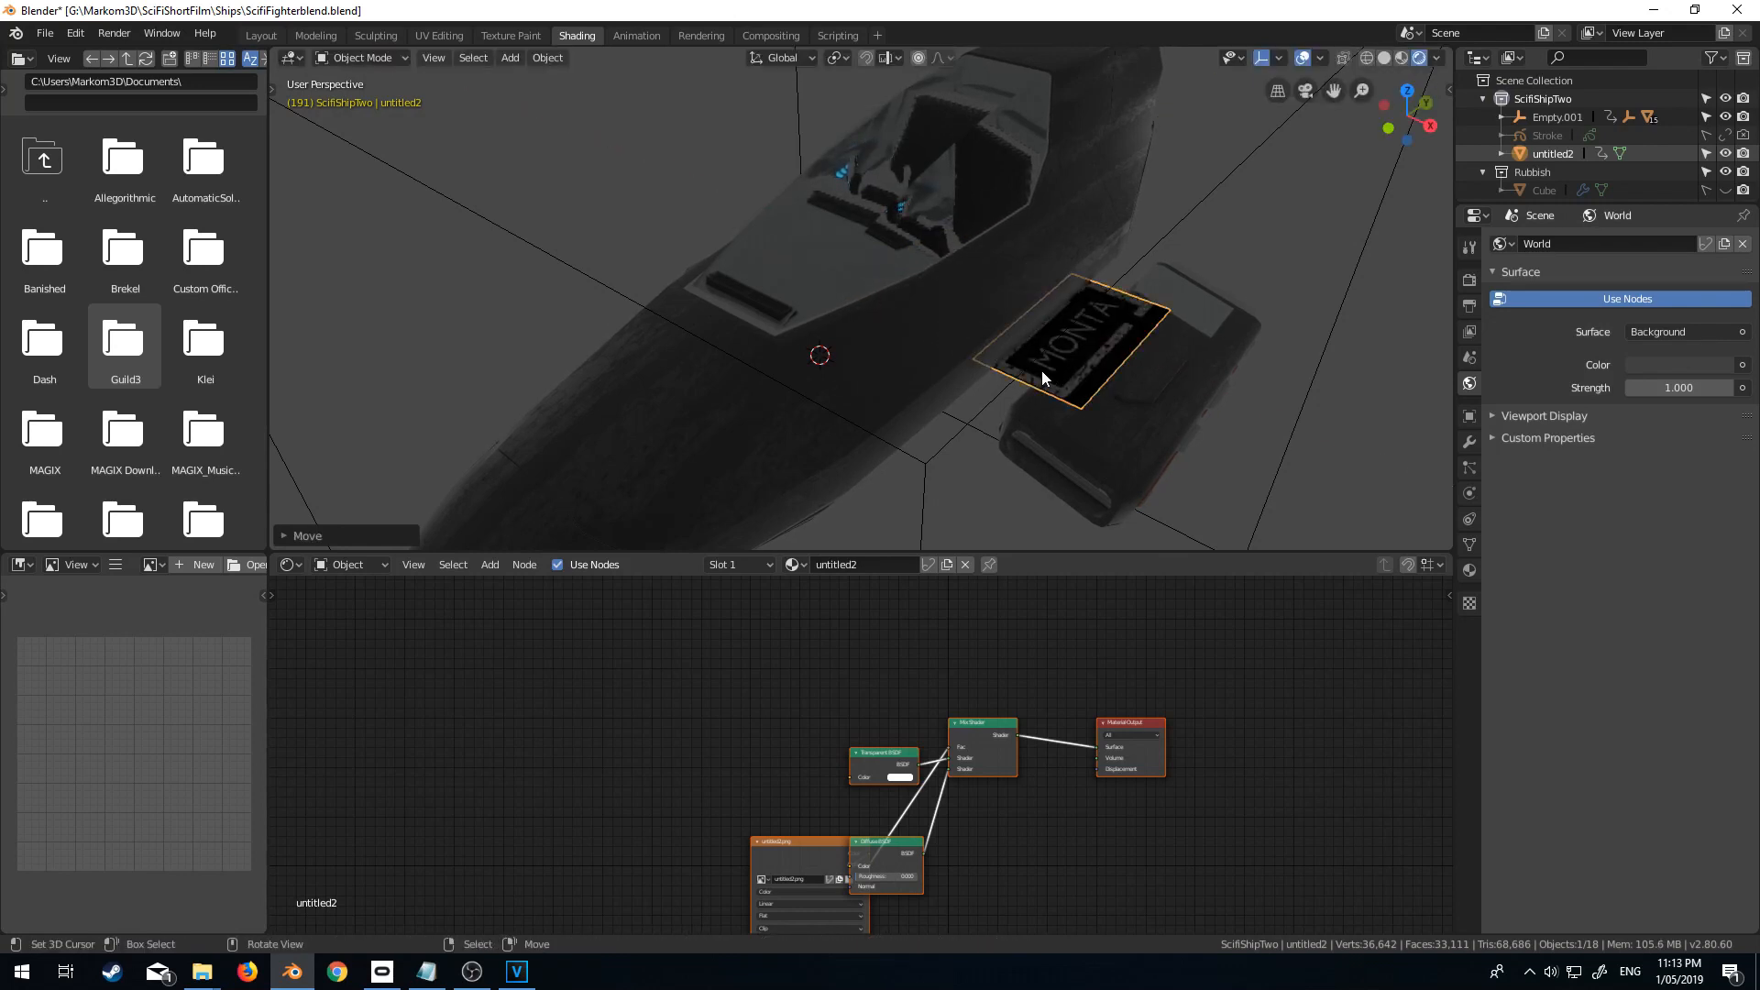
key("r")
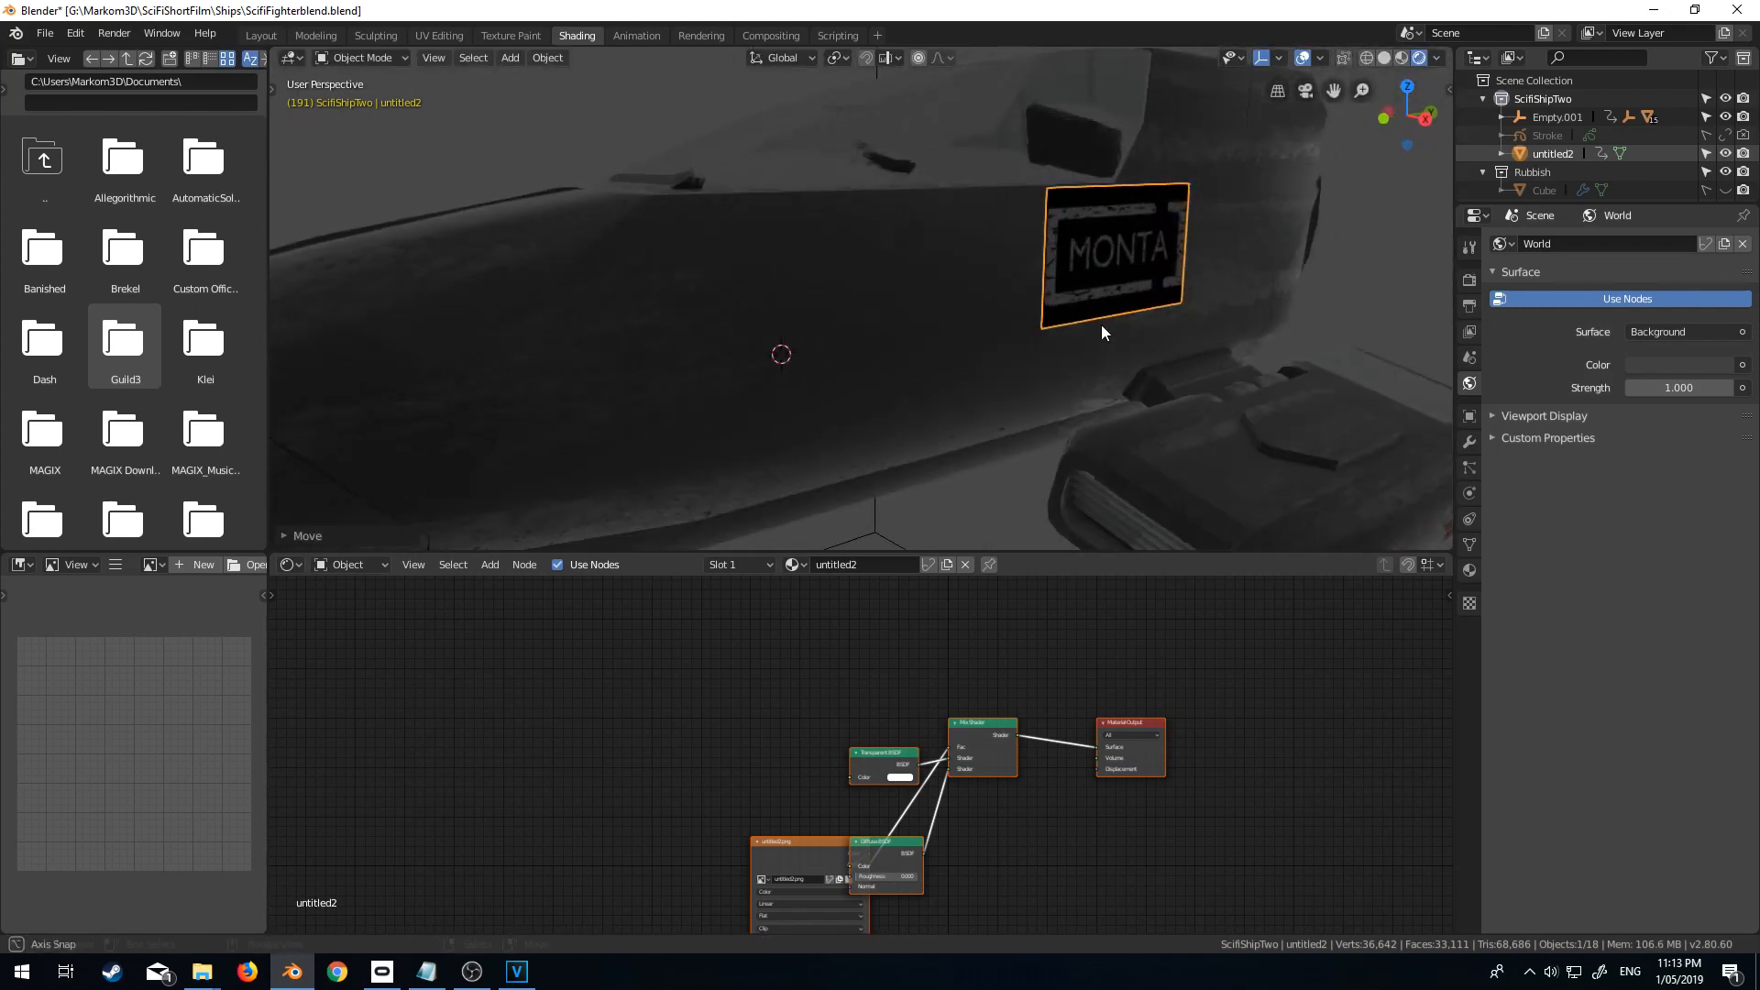
mouse_move(1467, 460)
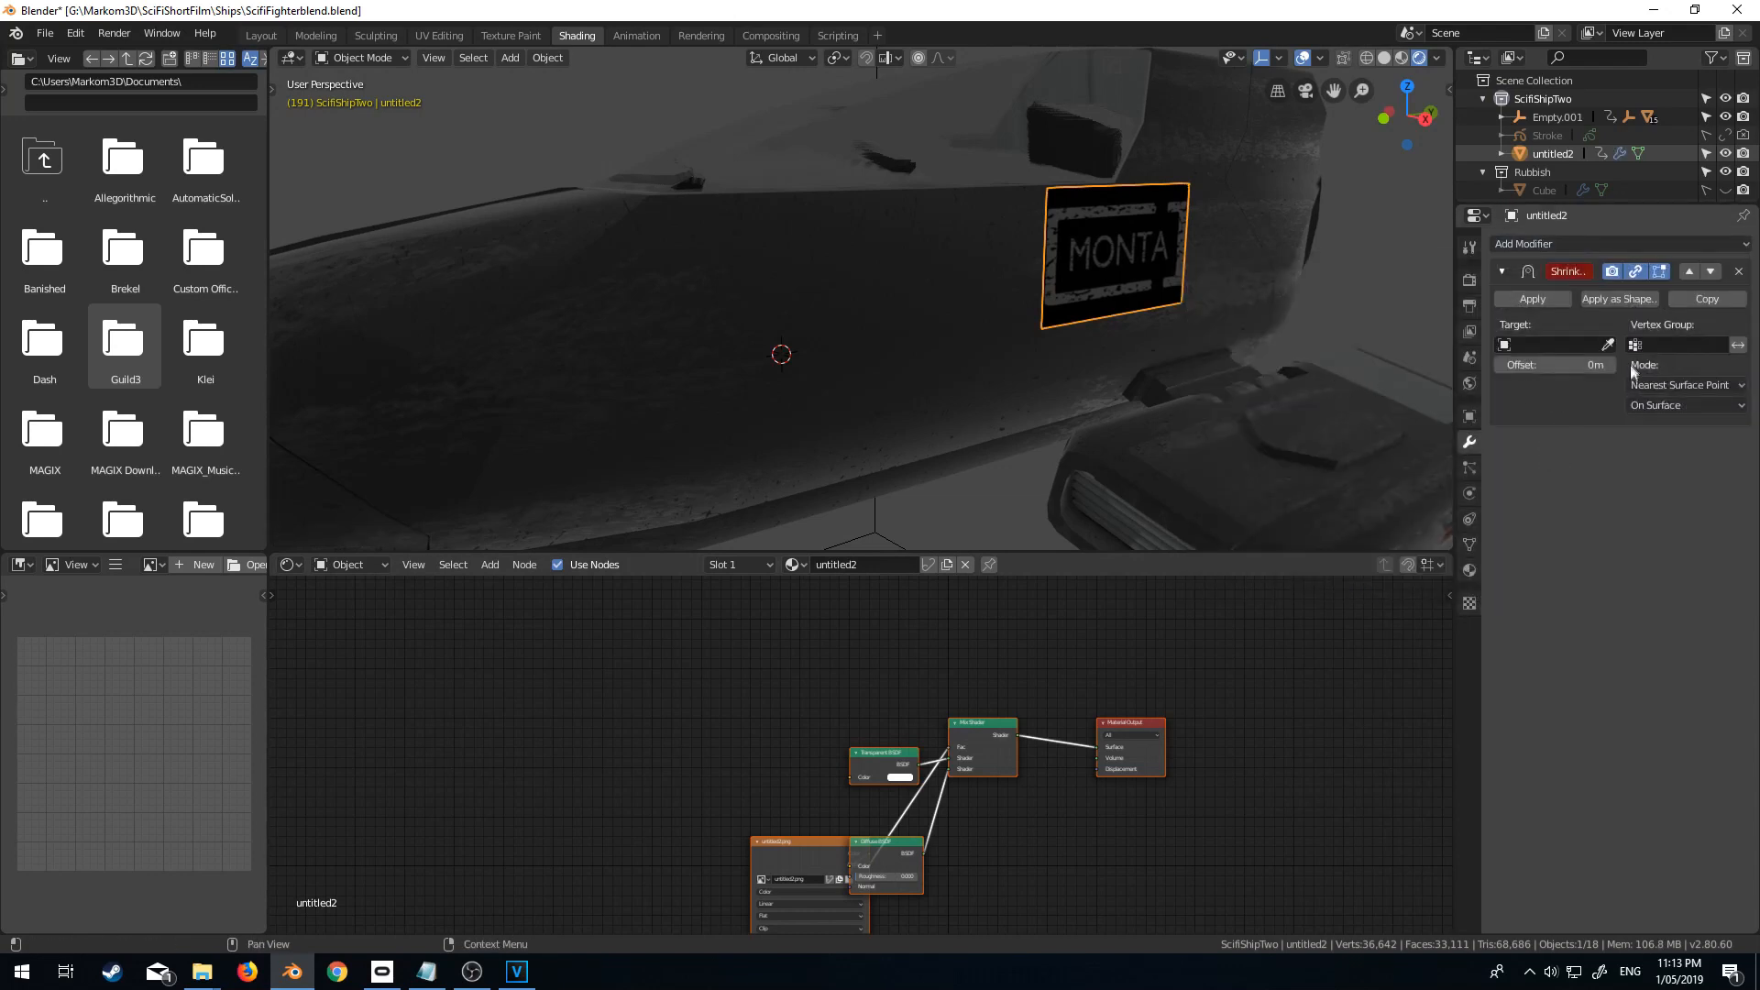
Shrinkwrap the decal onto Cube.003 in Project mode, negative direction only.
left_click(1553, 345)
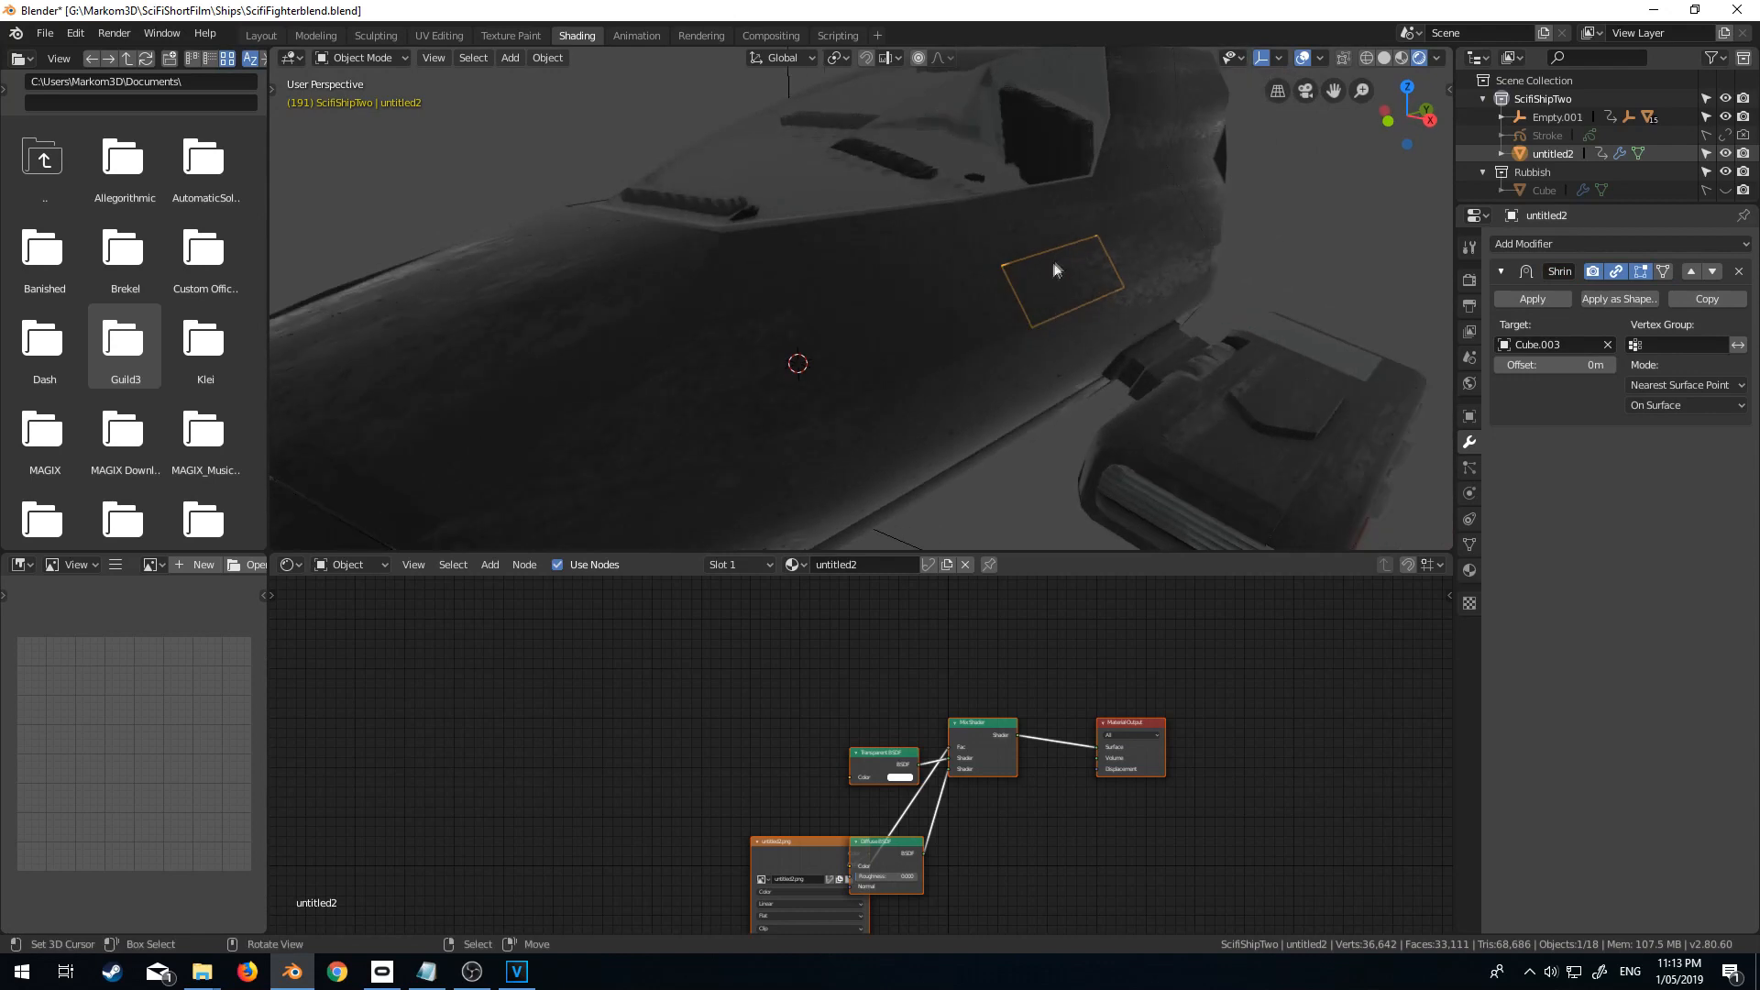
mouse_move(1684, 385)
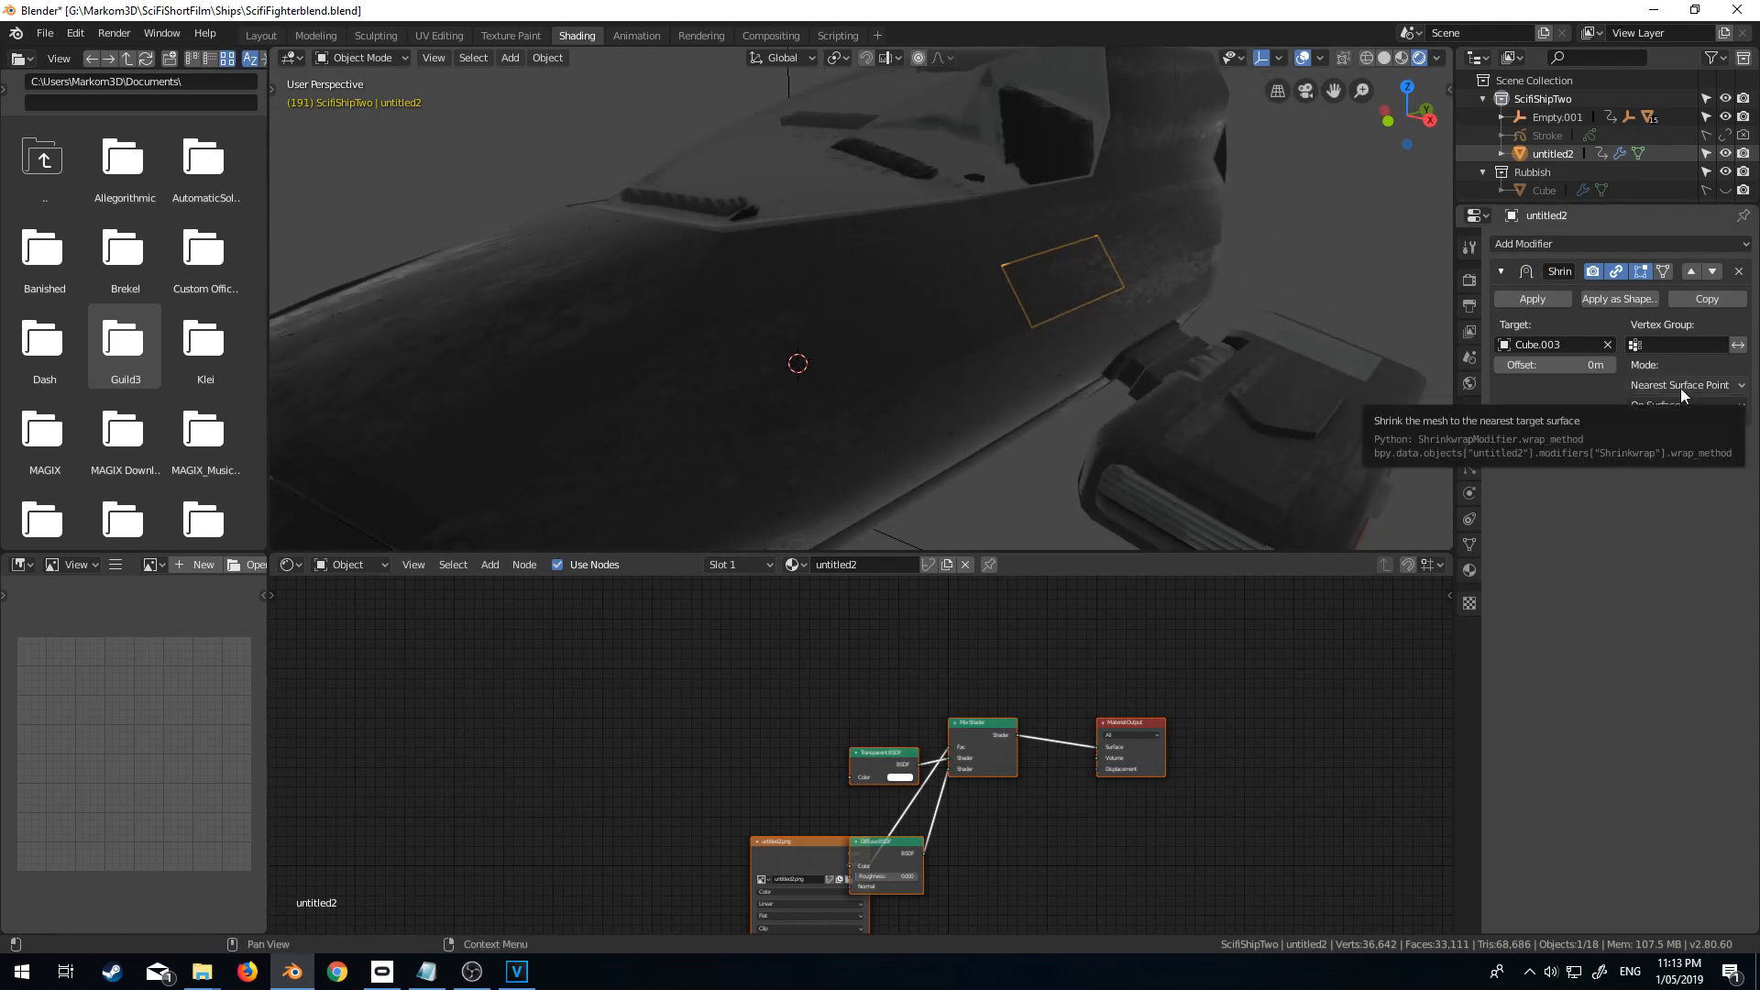
left_click(1682, 385)
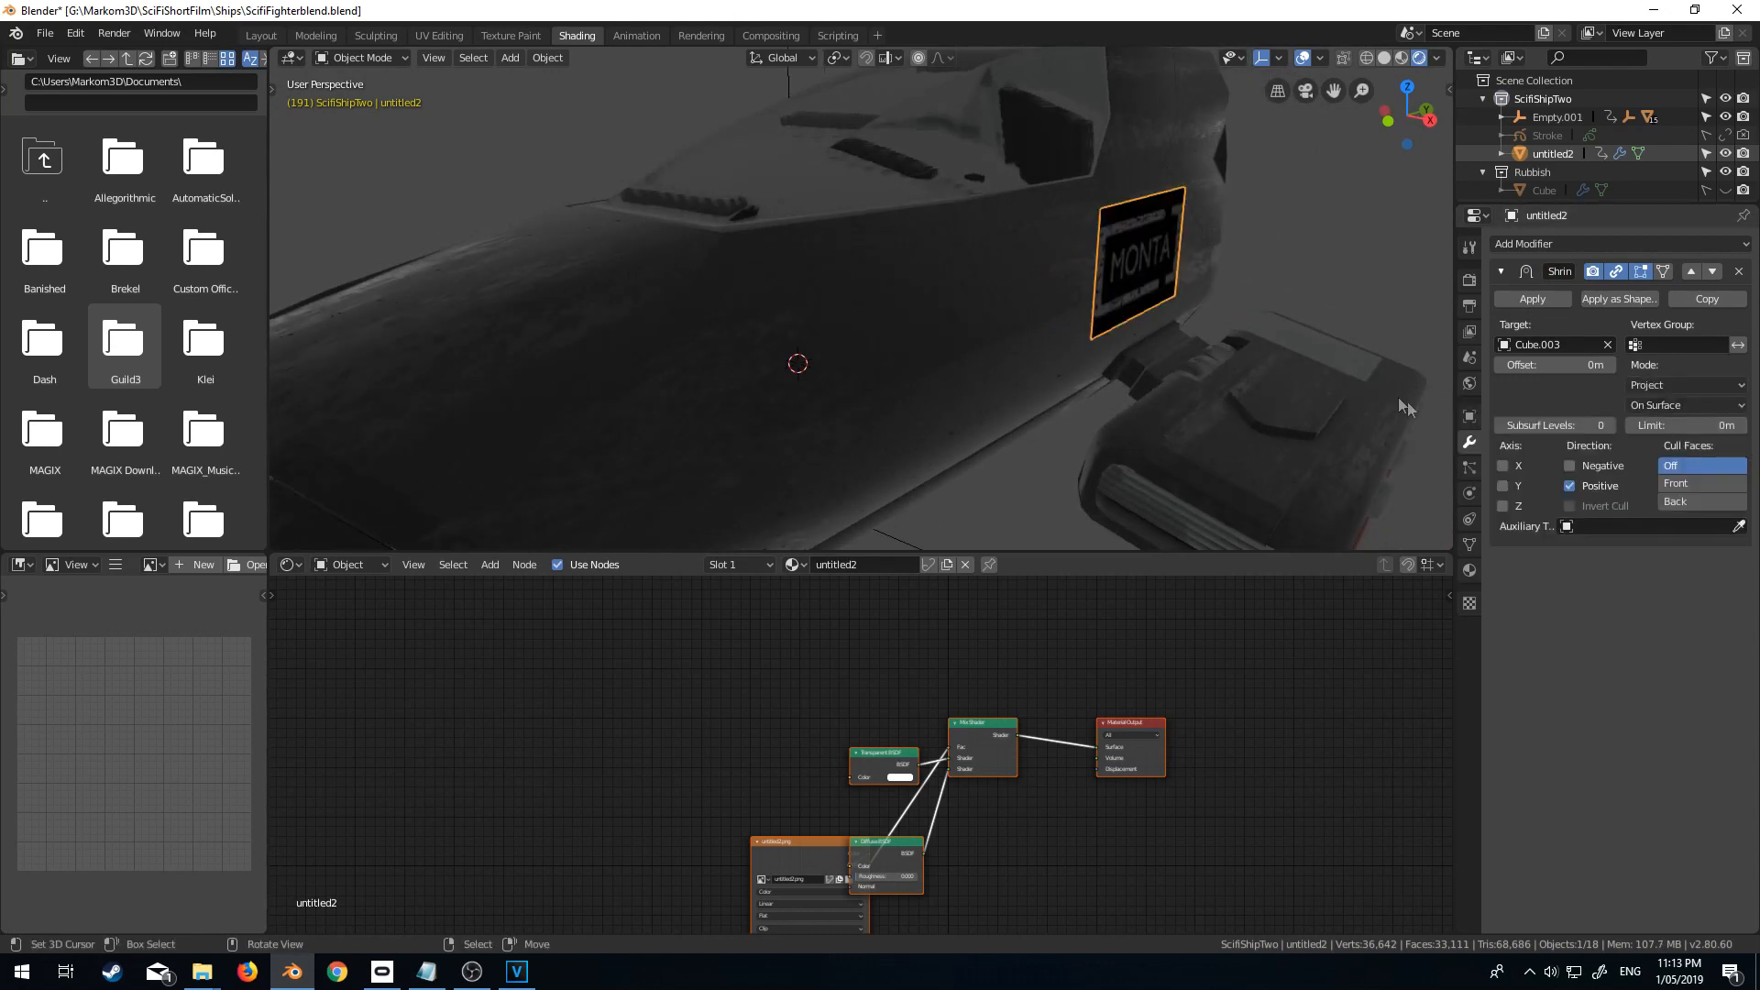
mouse_move(1503, 466)
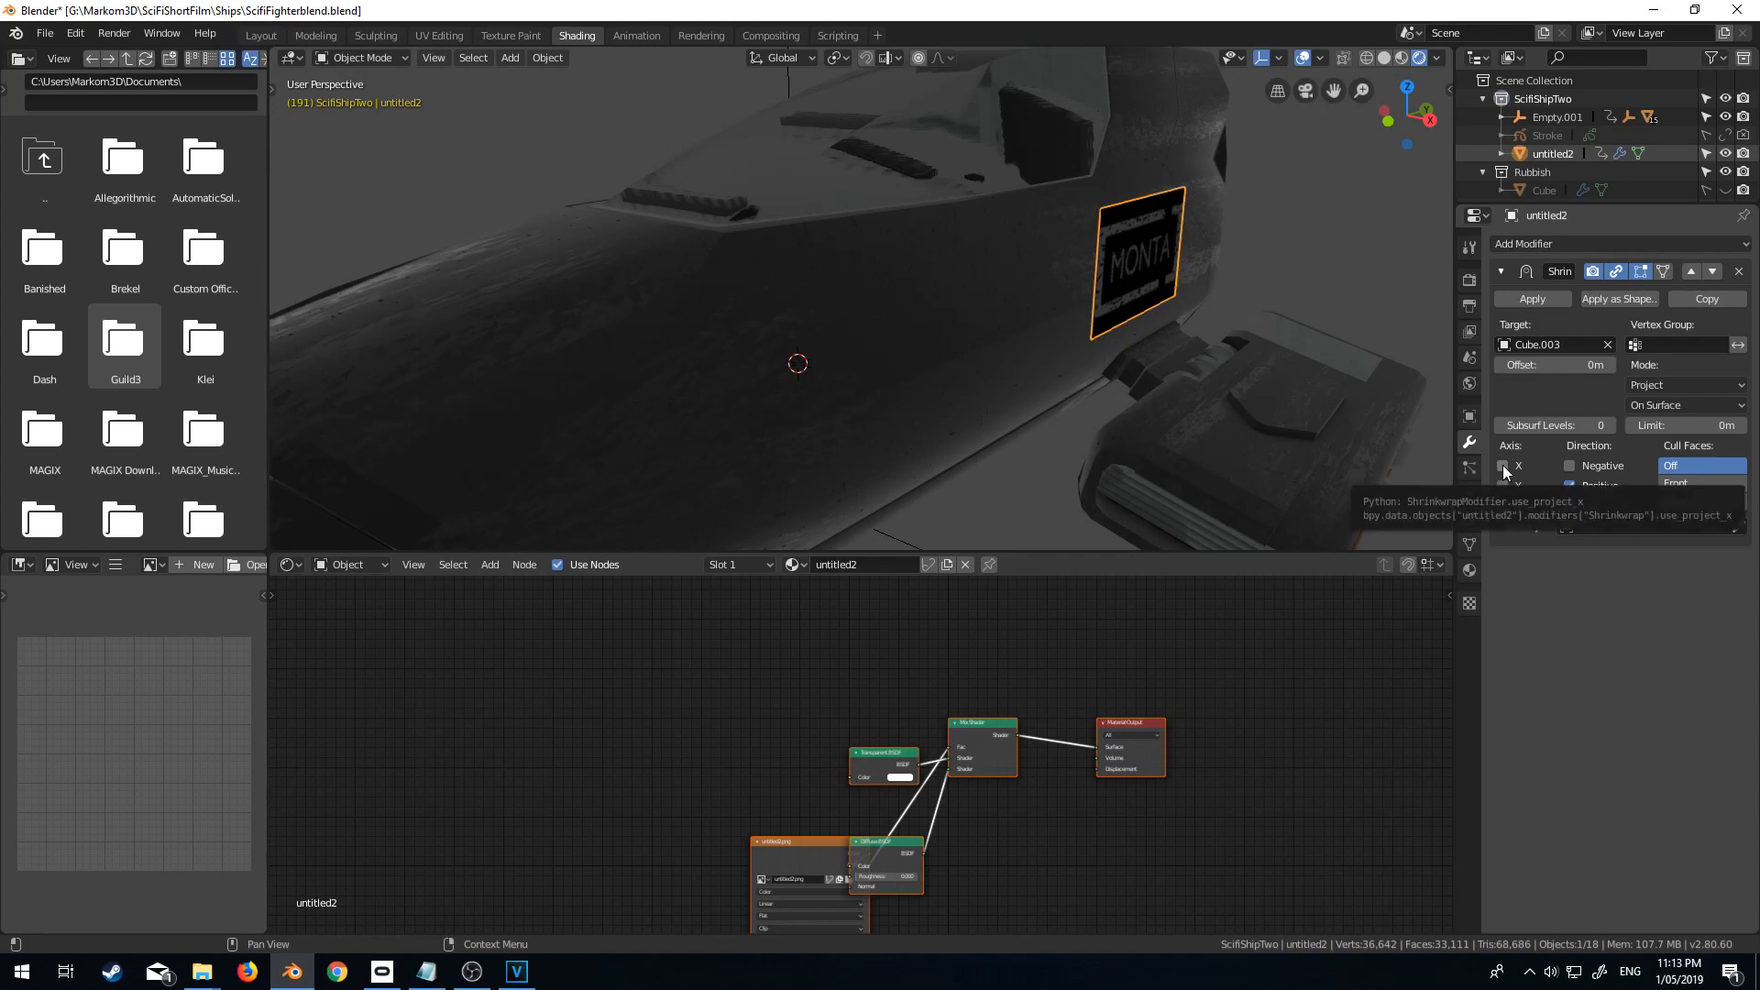
left_click(1569, 464)
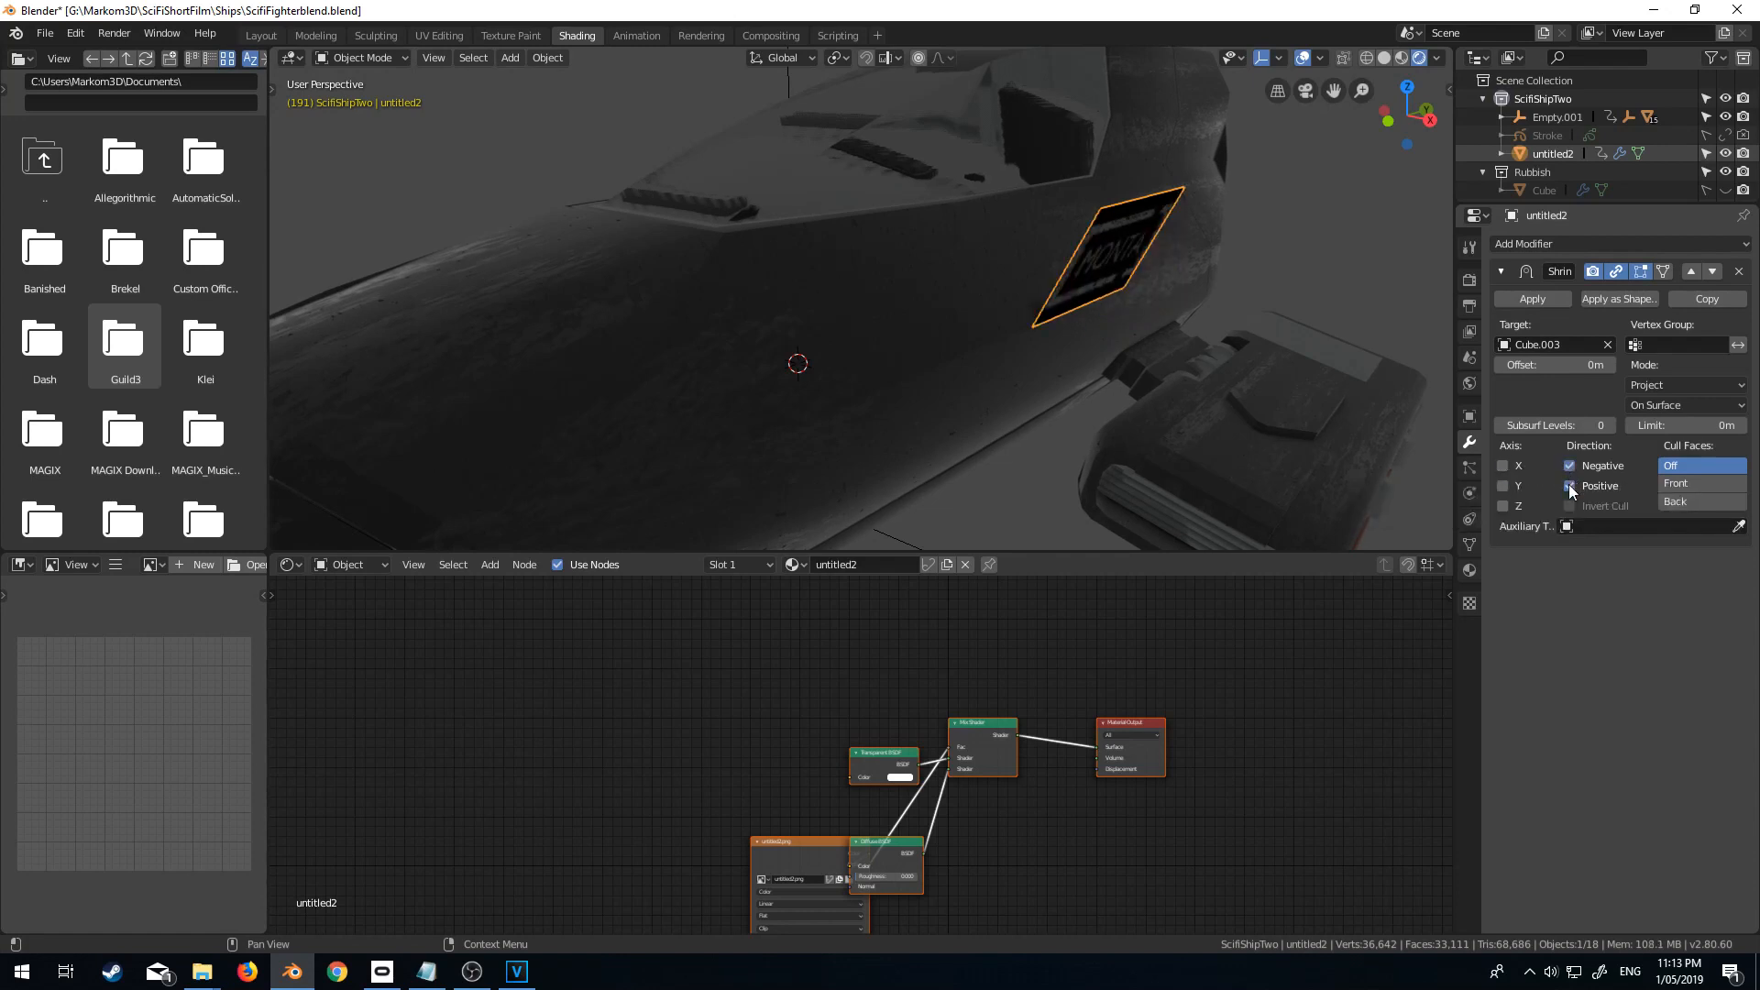
left_click(1570, 484)
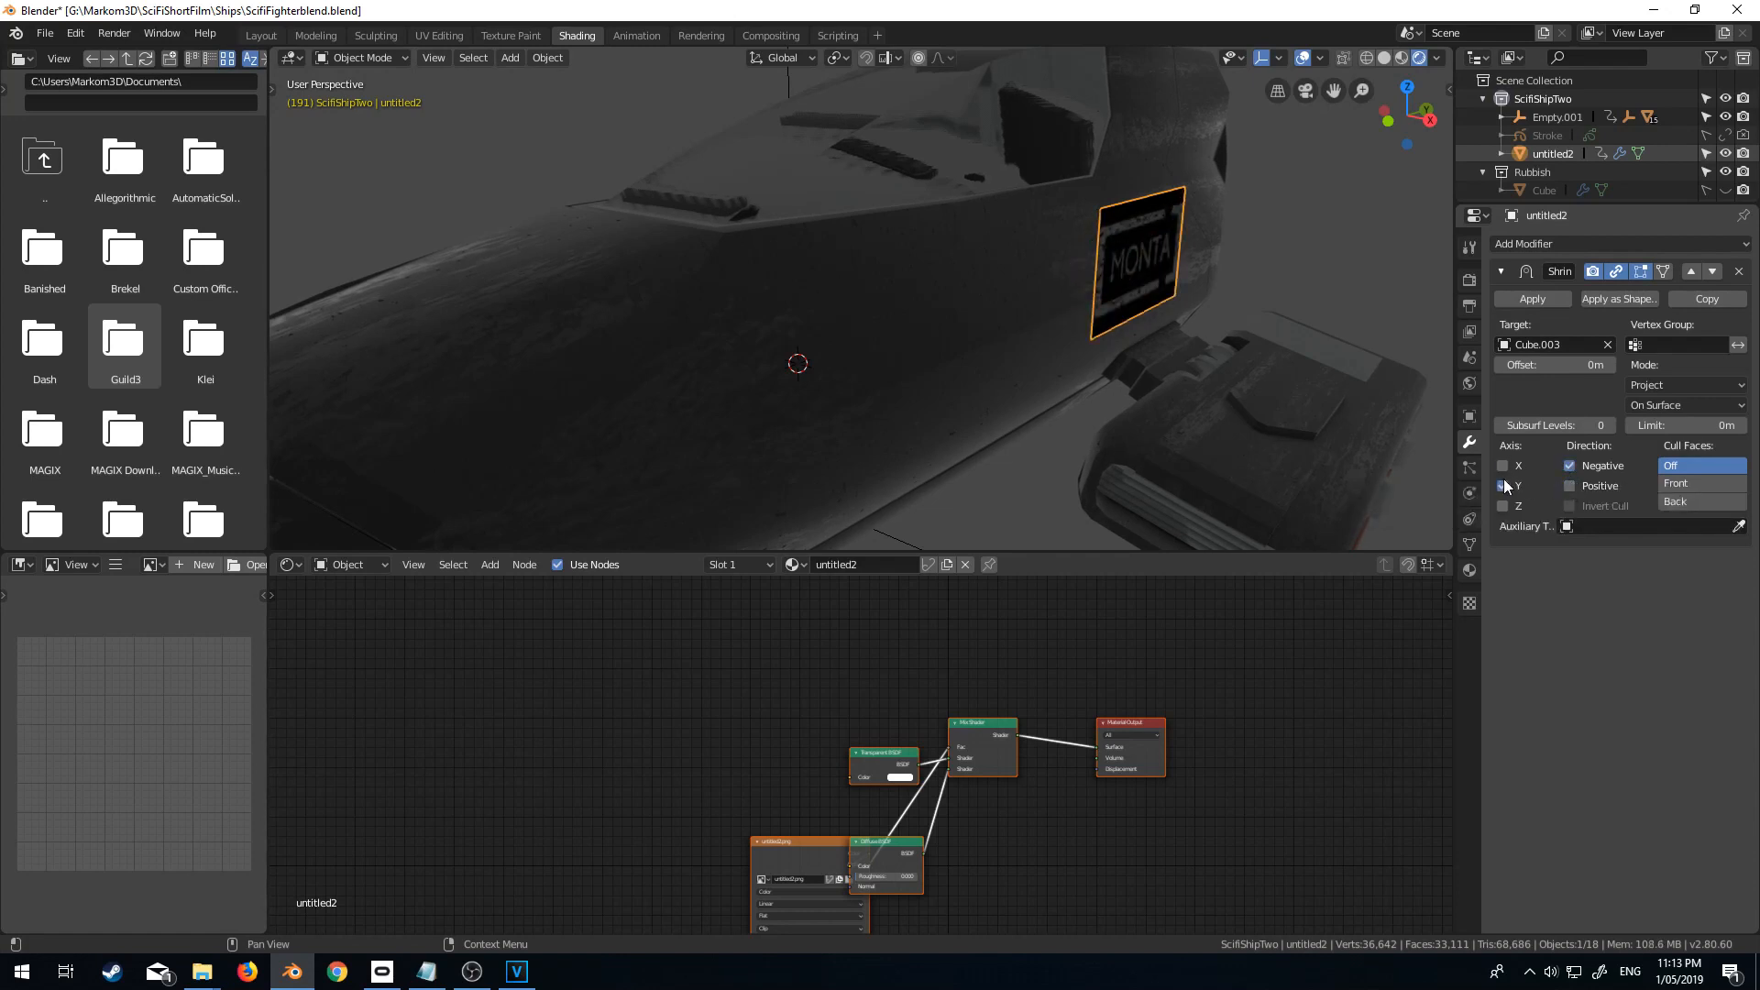
left_click(1504, 464)
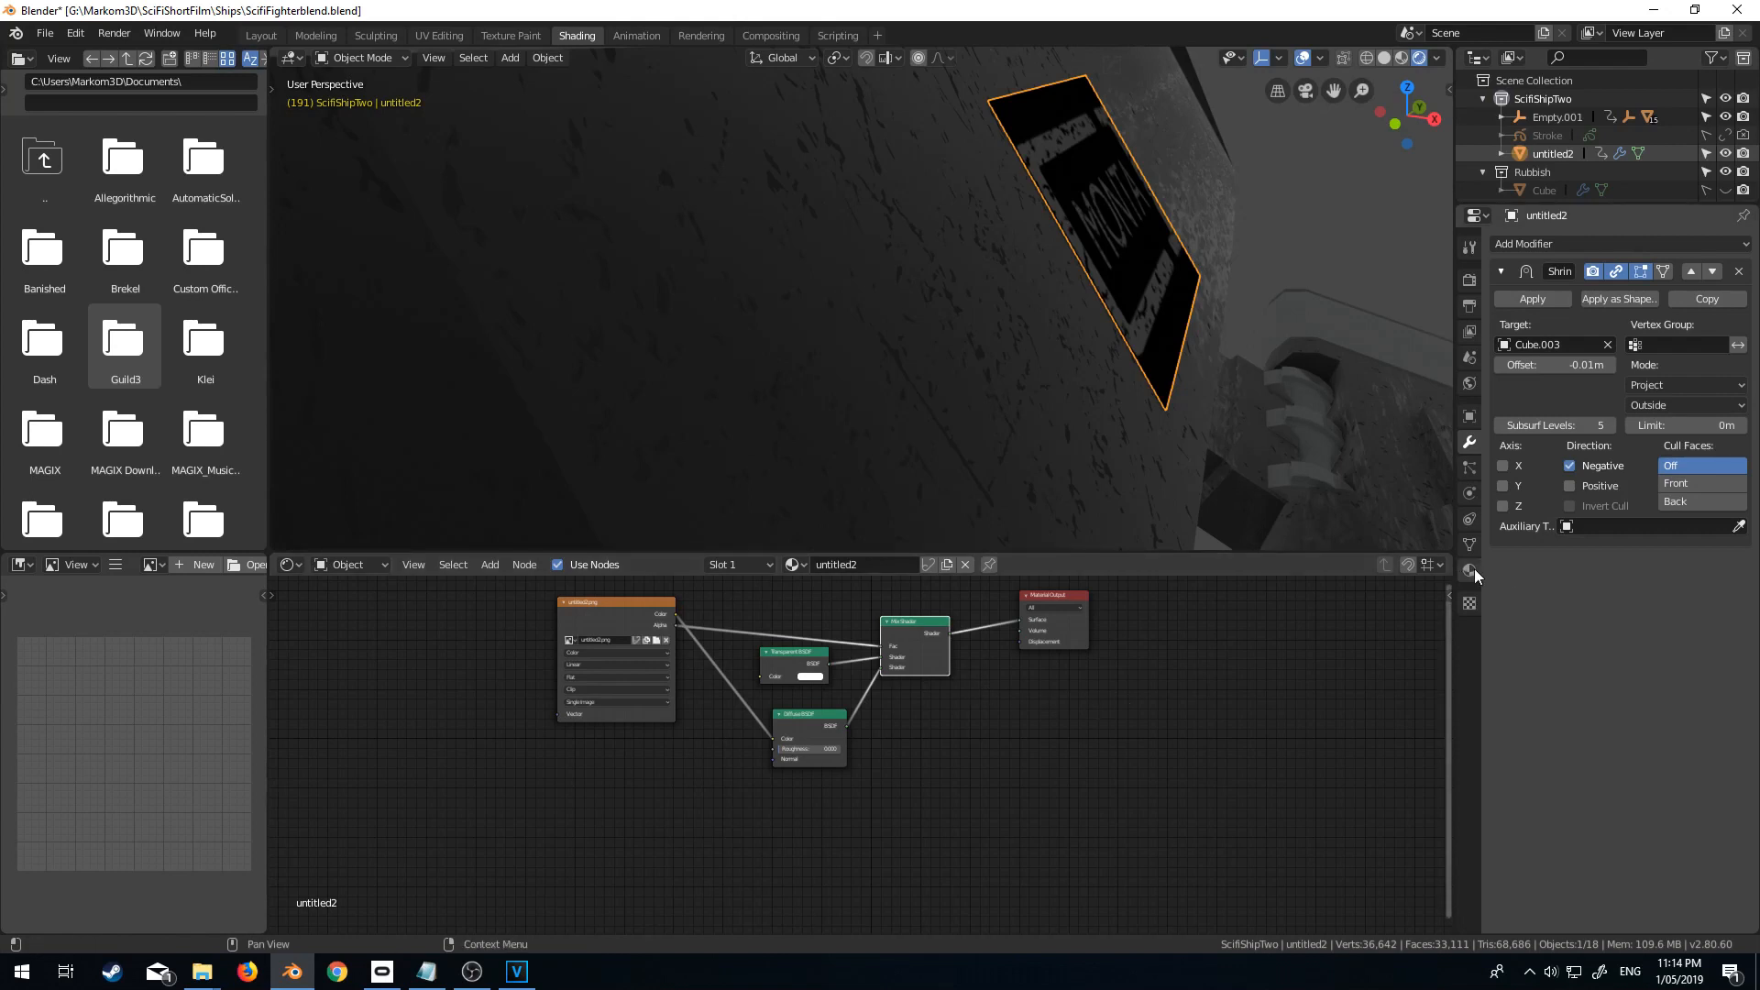
Set the decal material's blend mode to Alpha Clip so its transparent background is cut away.
left_click(1468, 570)
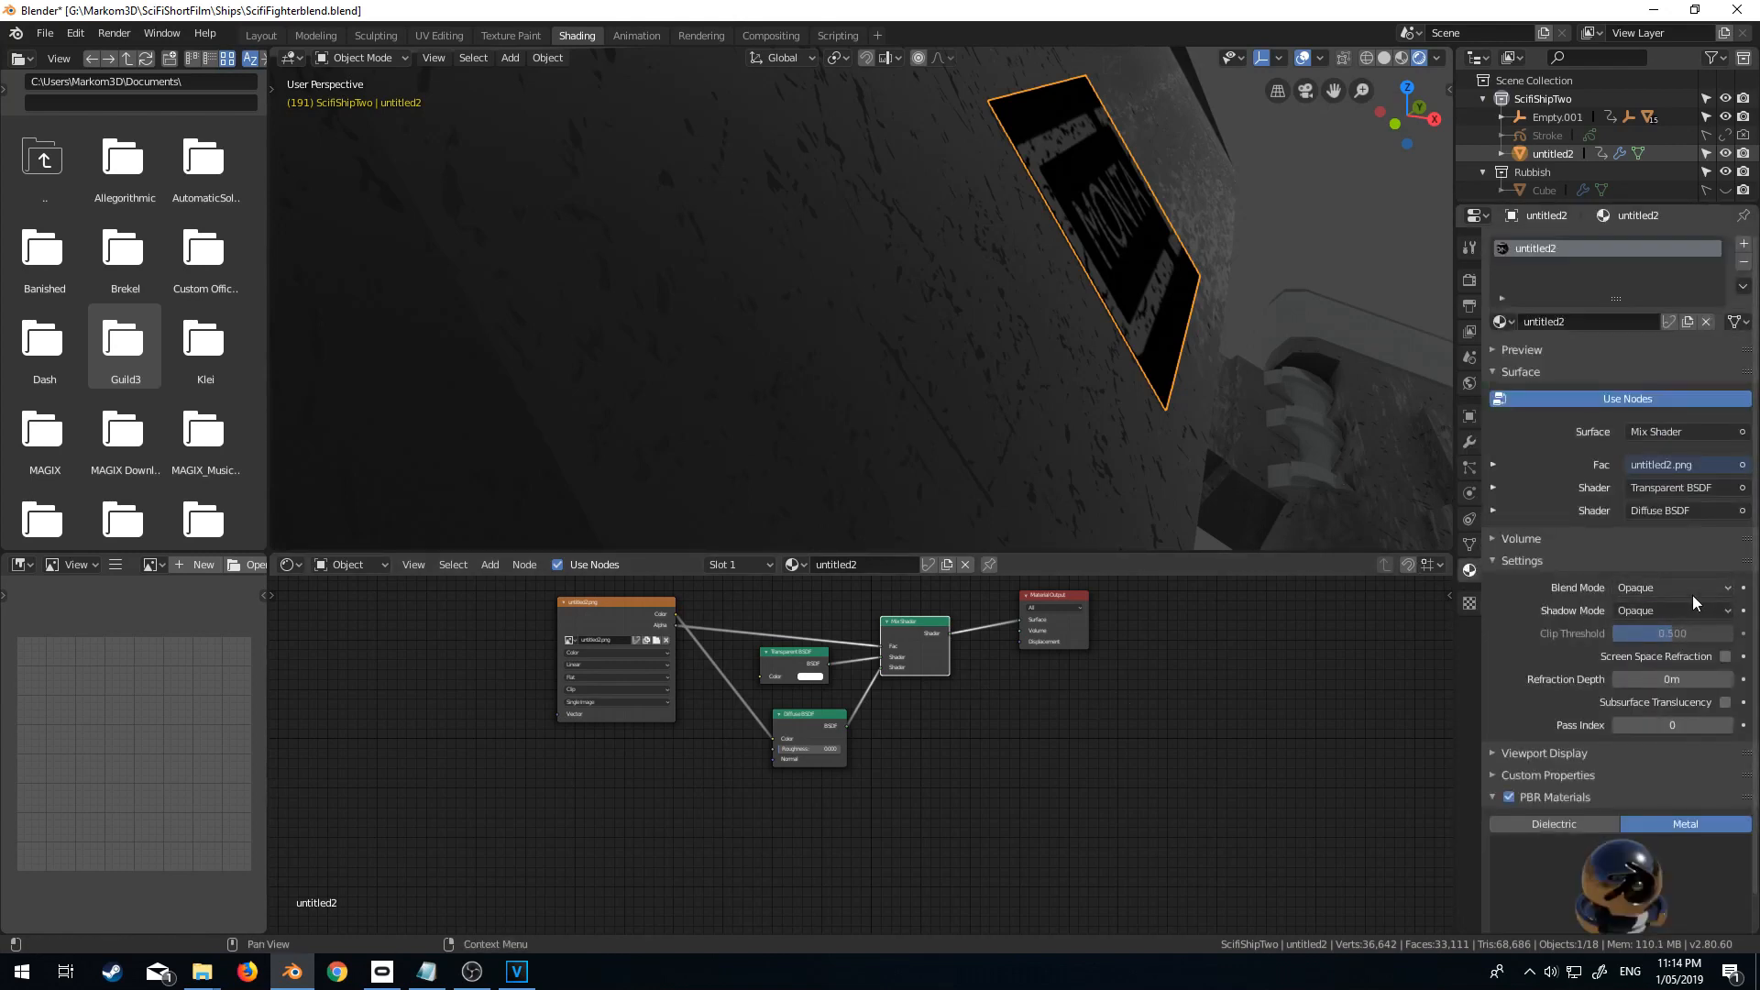
left_click(1666, 587)
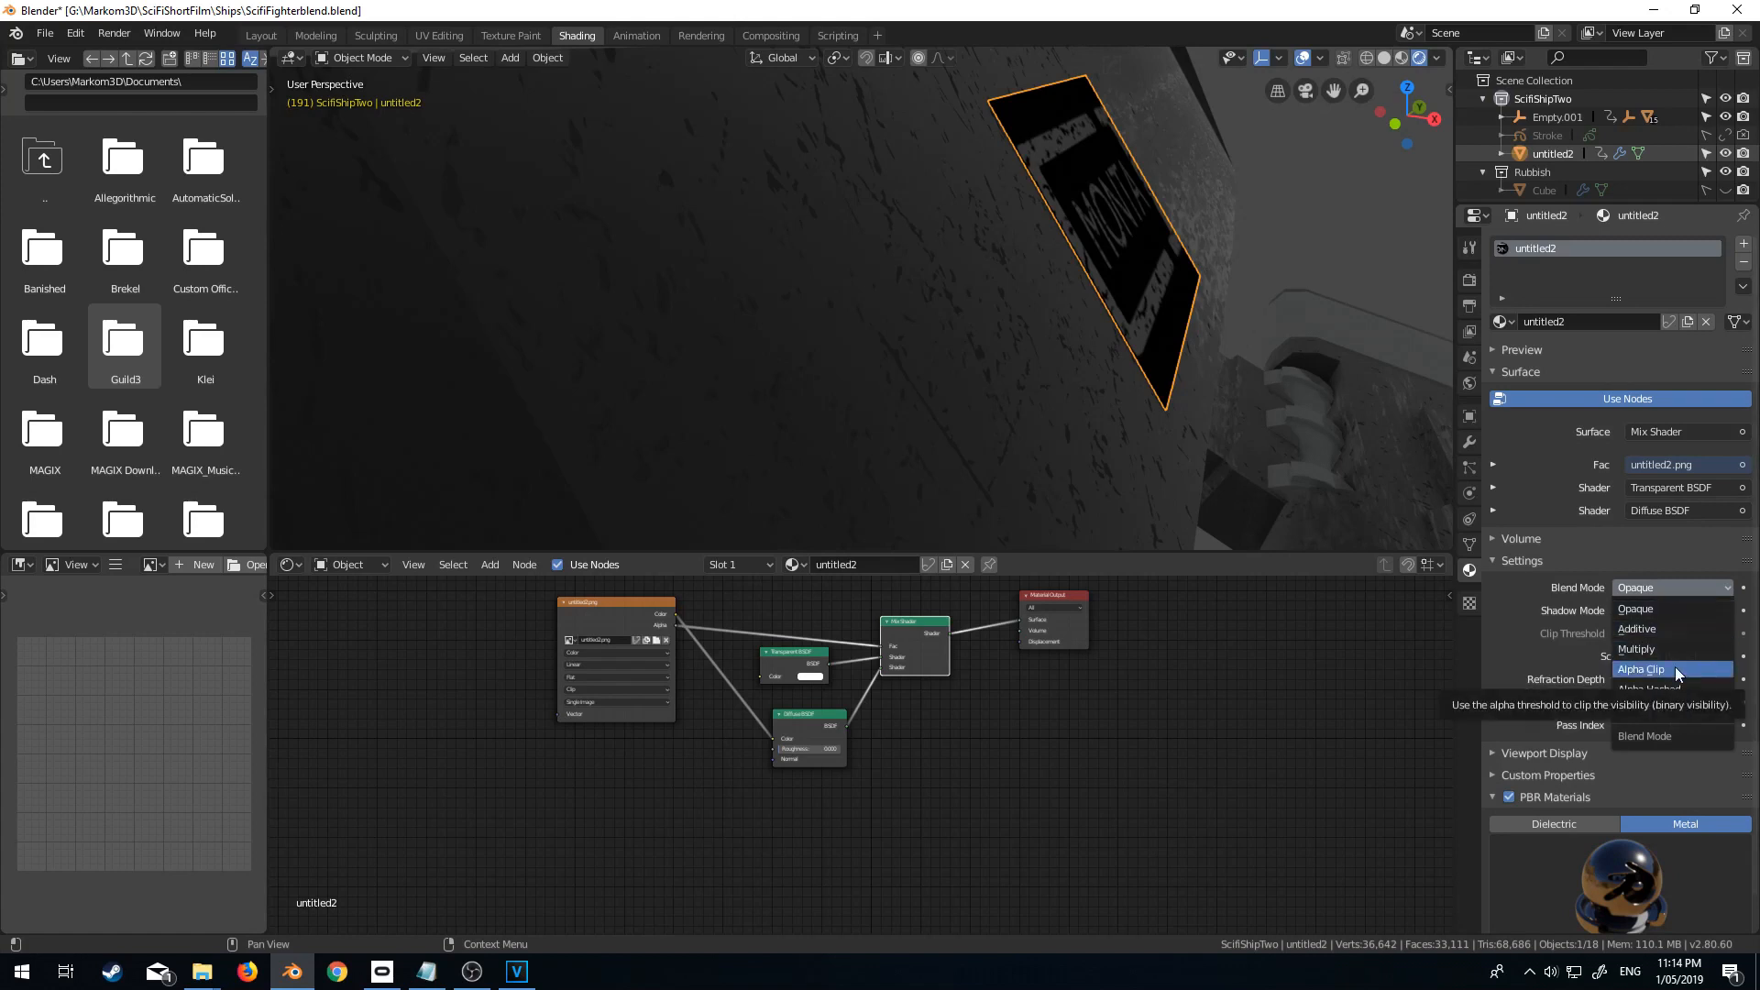
left_click(1639, 670)
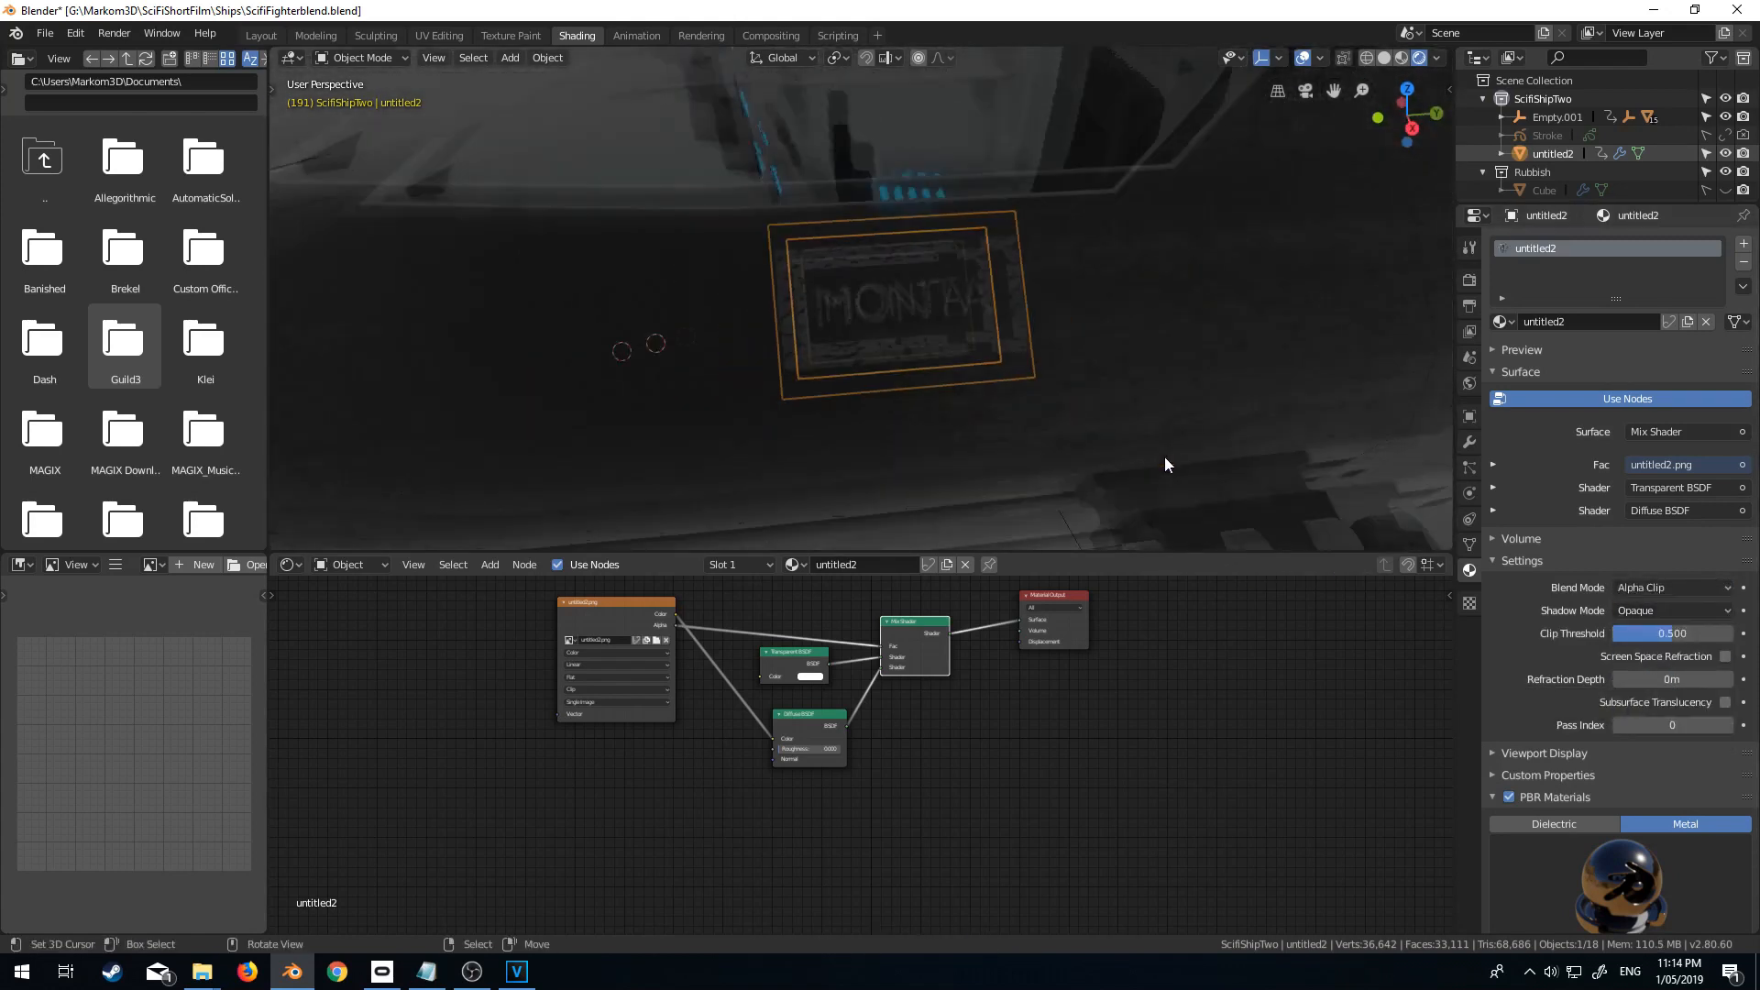